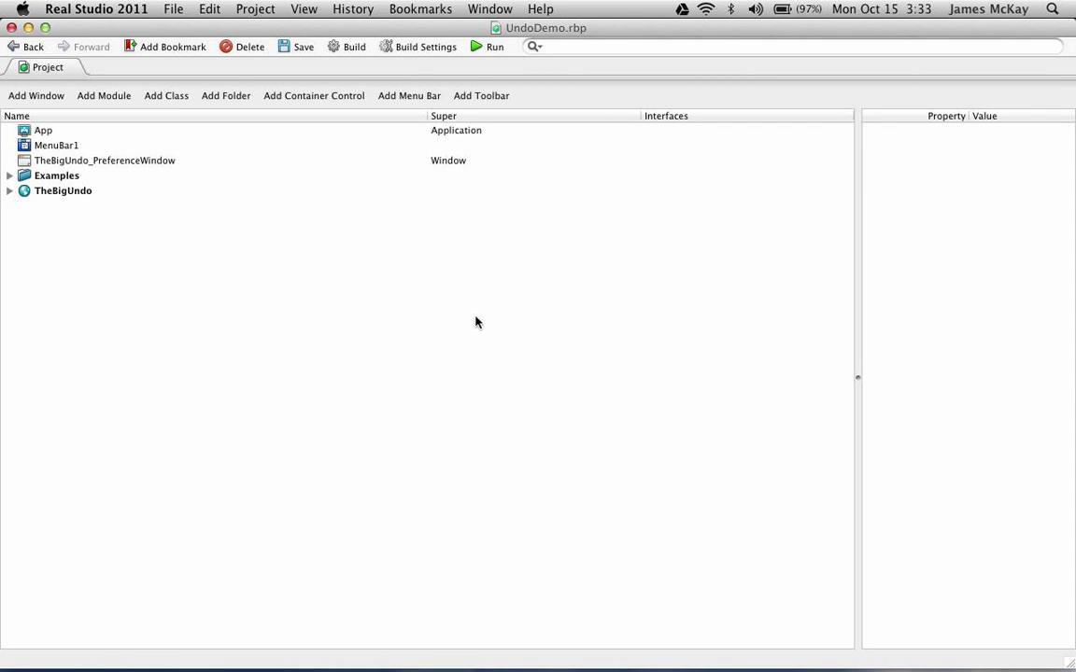
{"action": "mouse_move", "coordinate": [313, 168]}
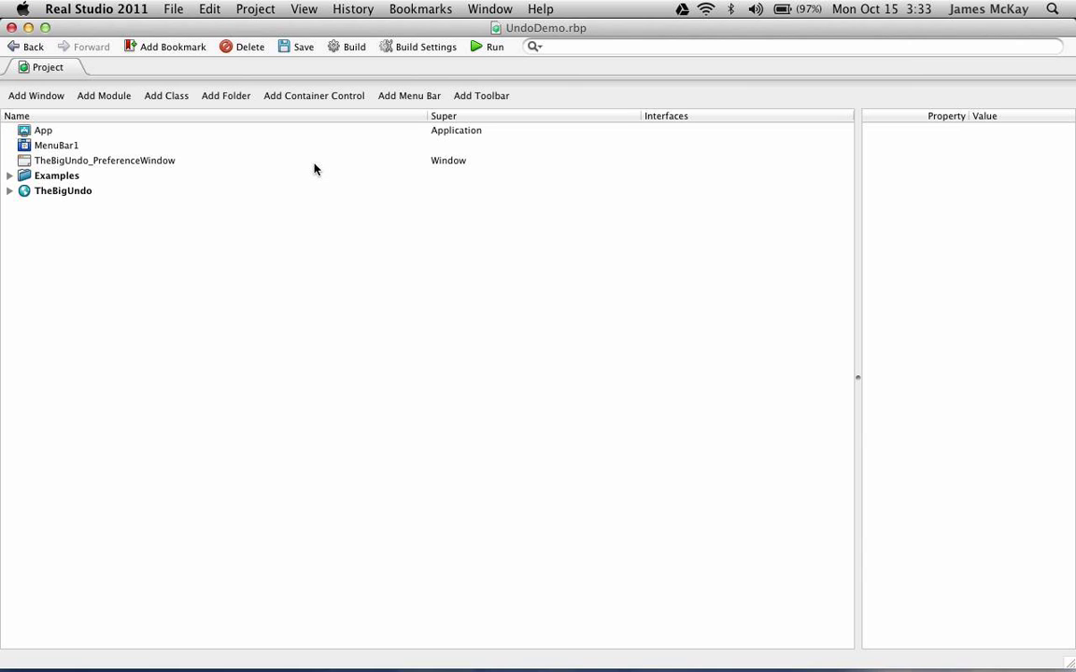
{"action": "mouse_move", "coordinate": [175, 10]}
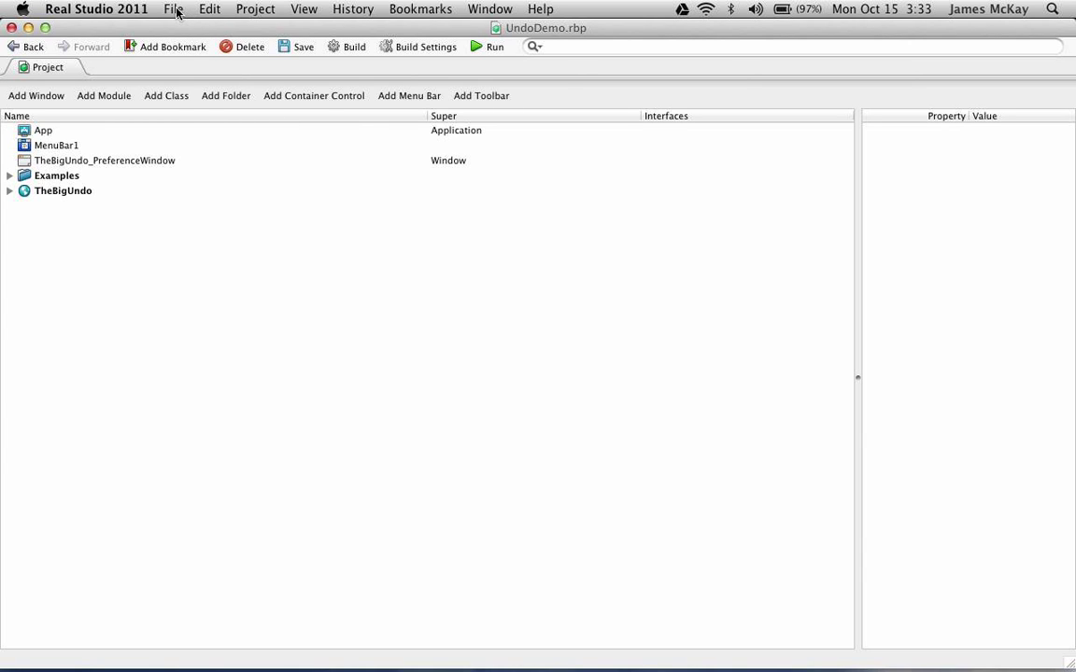
Create a new project from the Desktop template via File > New Project
{"action": "left_click", "coordinate": [171, 7]}
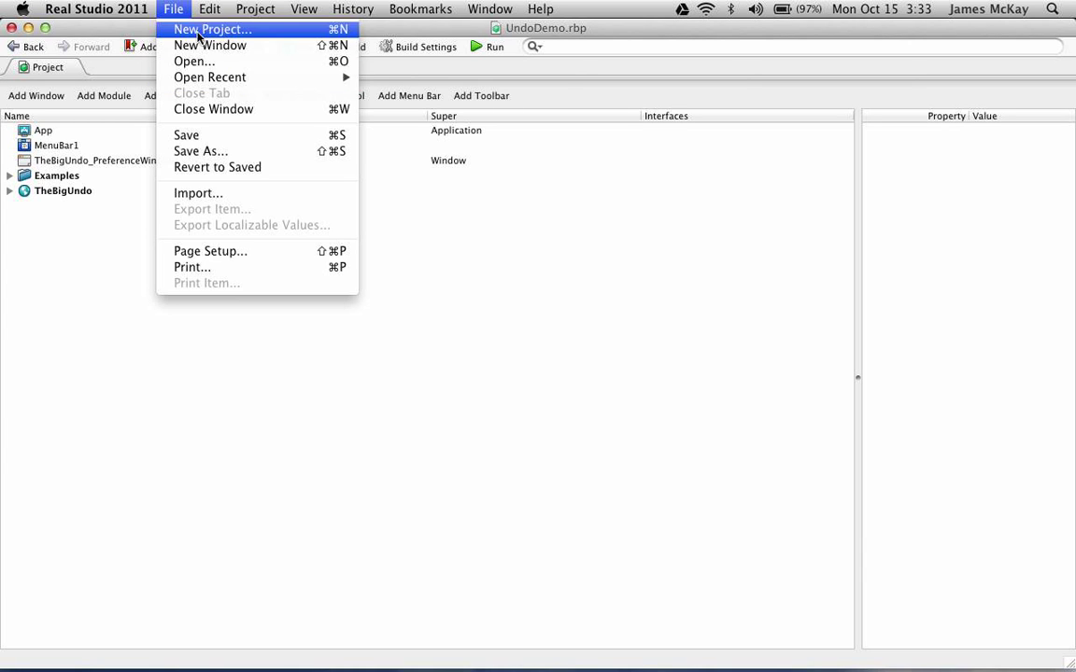
{"action": "left_click", "coordinate": [213, 30]}
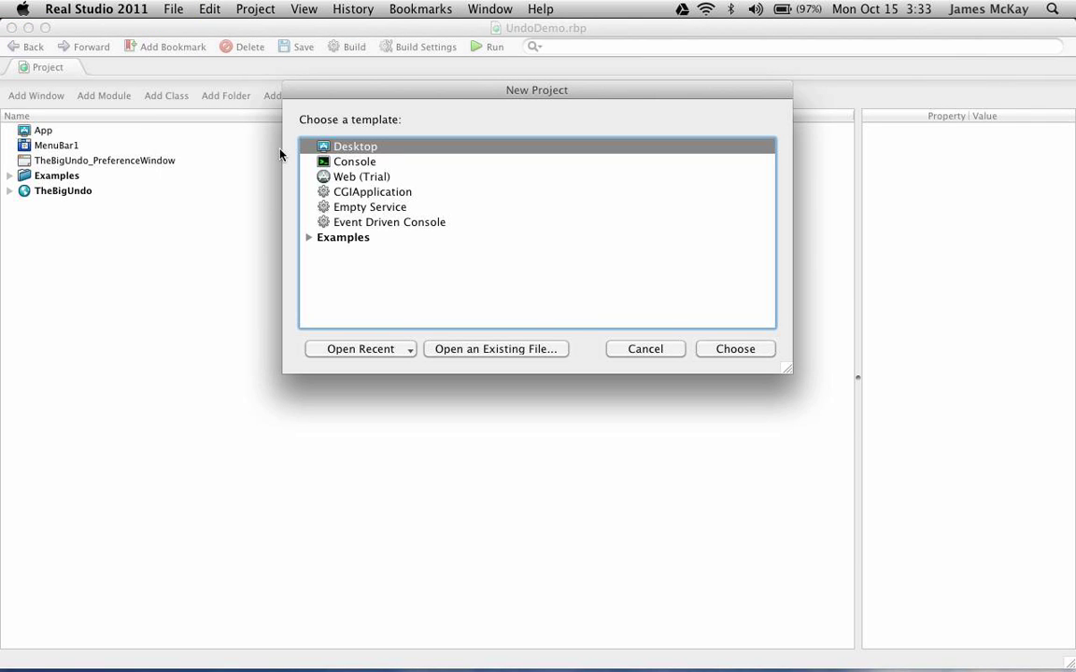
{"action": "left_click", "coordinate": [645, 349]}
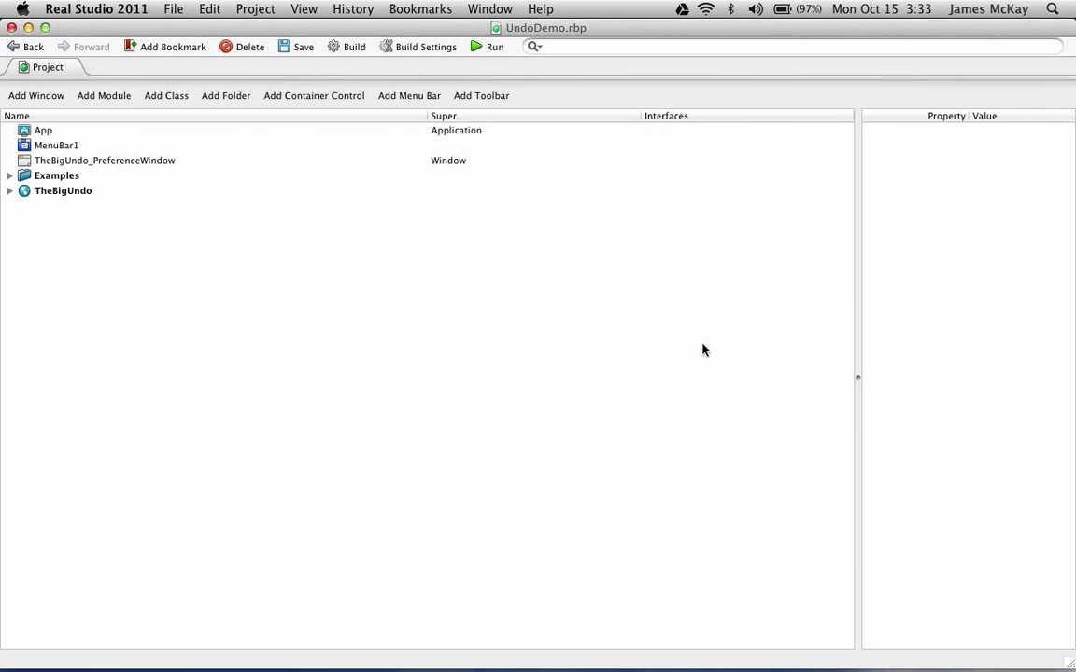
Copy TheBigUndo module from UndoDemo and switch to the untitled project window to paste it
{"action": "left_click", "coordinate": [35, 95]}
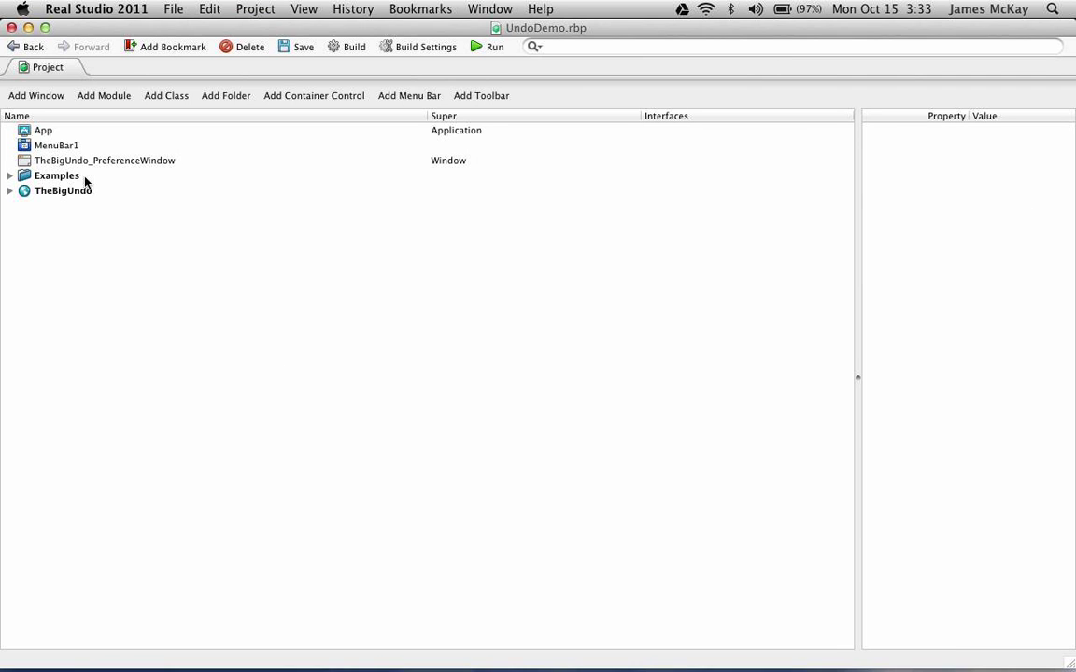
{"action": "left_click", "coordinate": [64, 190]}
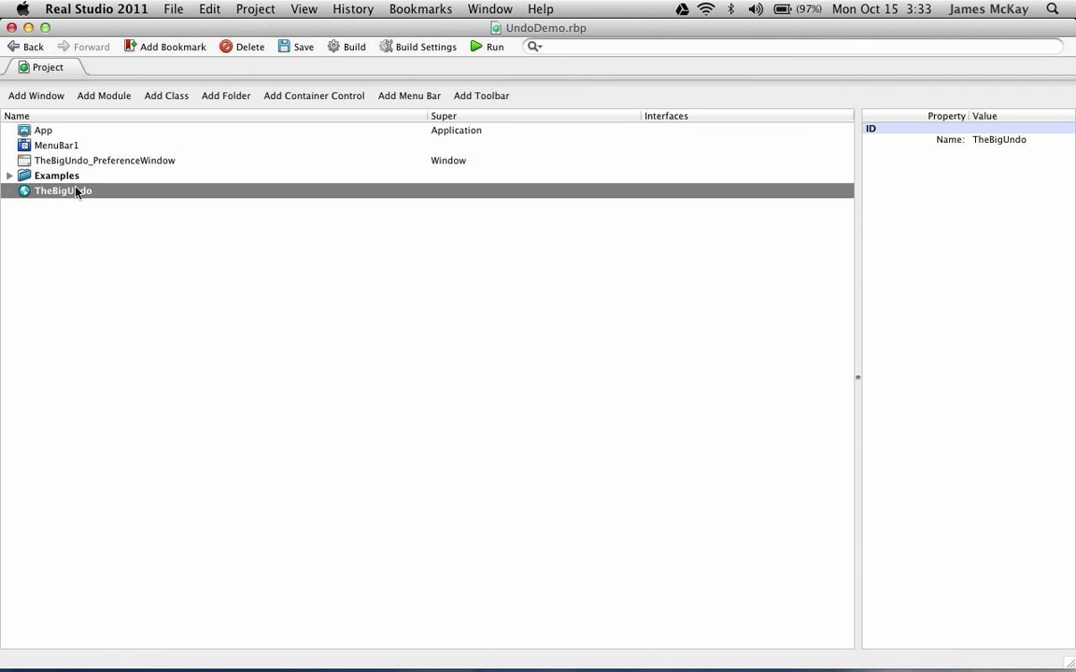
{"action": "mouse_move", "coordinate": [67, 198]}
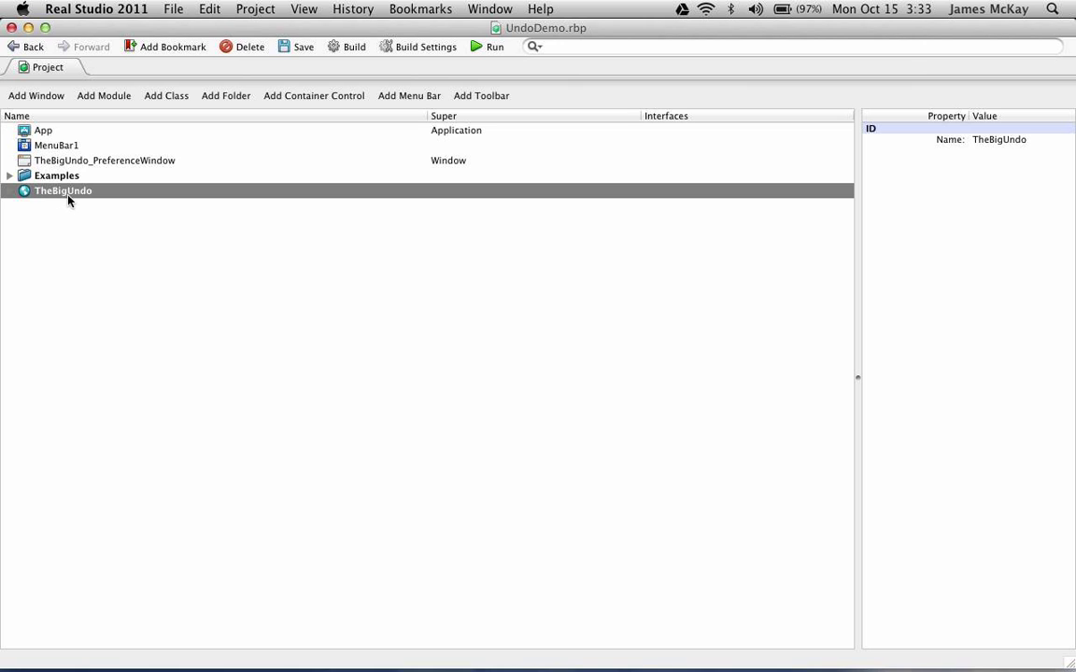
{"action": "right_click", "coordinate": [64, 190]}
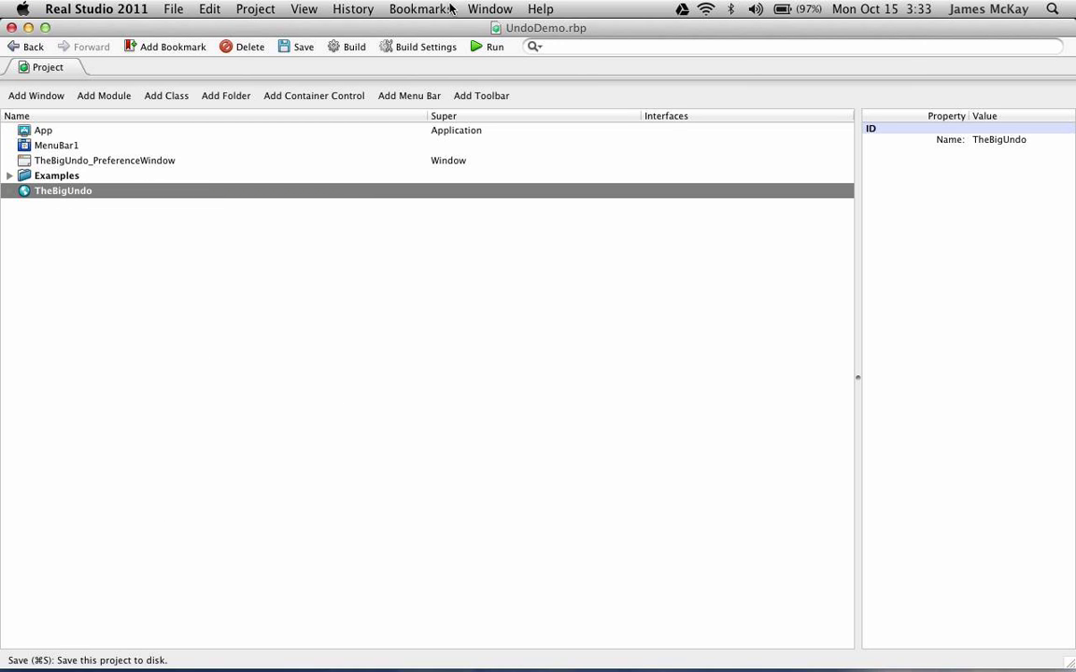
{"action": "left_click", "coordinate": [489, 7]}
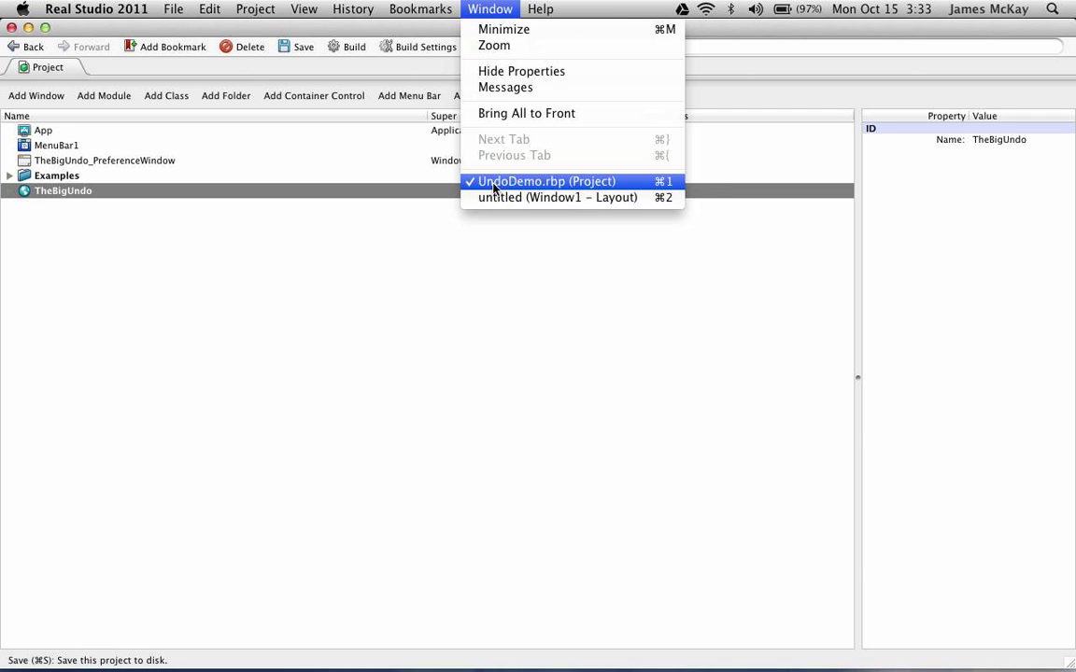
{"action": "left_click", "coordinate": [557, 198]}
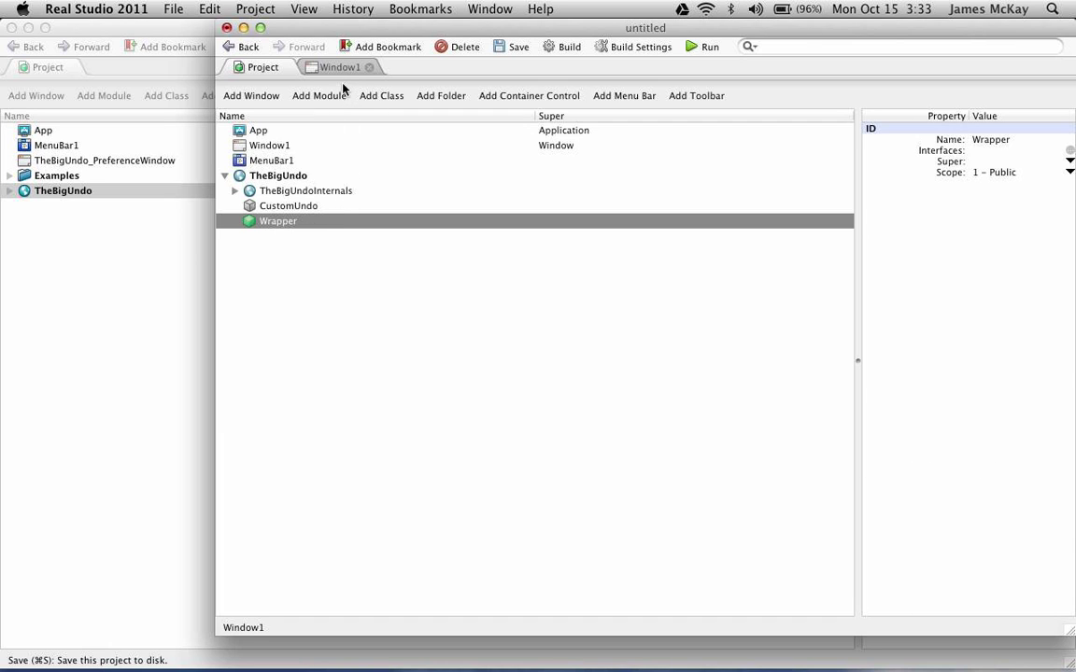
{"action": "mouse_move", "coordinate": [269, 131]}
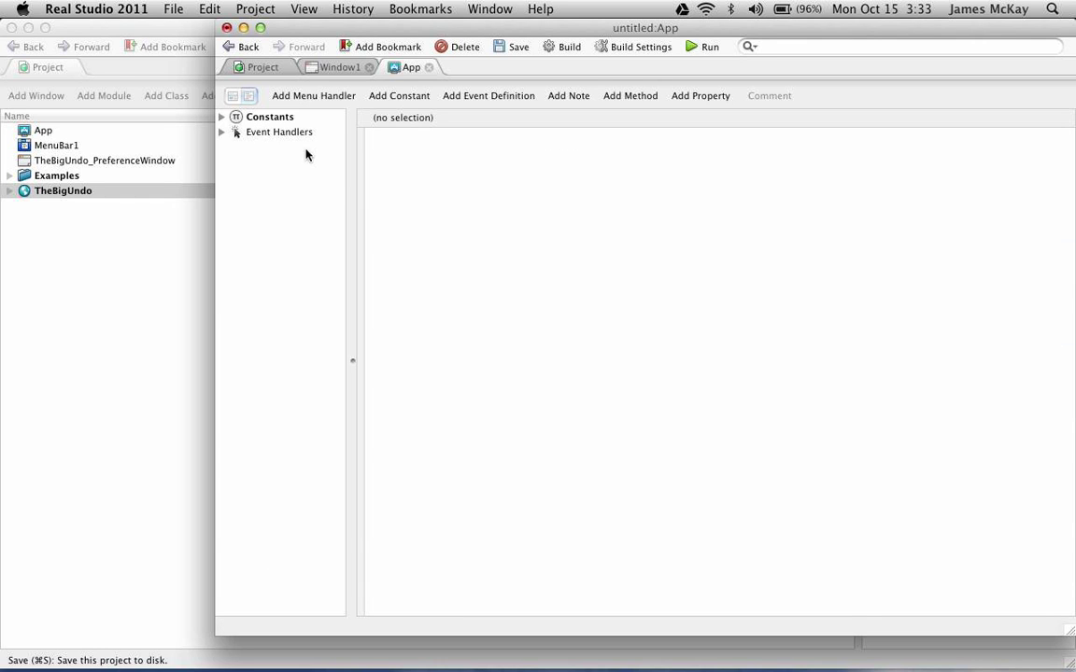
Open the App's Open event handler and enter TheBigUndo.Init
{"action": "left_click", "coordinate": [221, 131]}
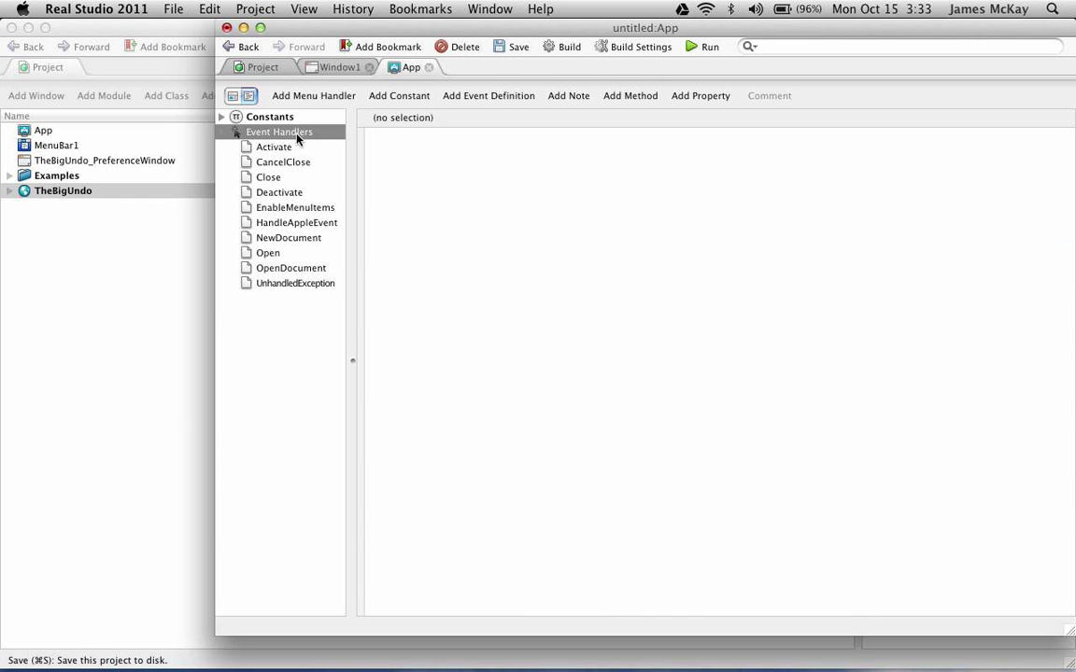
{"action": "mouse_move", "coordinate": [269, 253]}
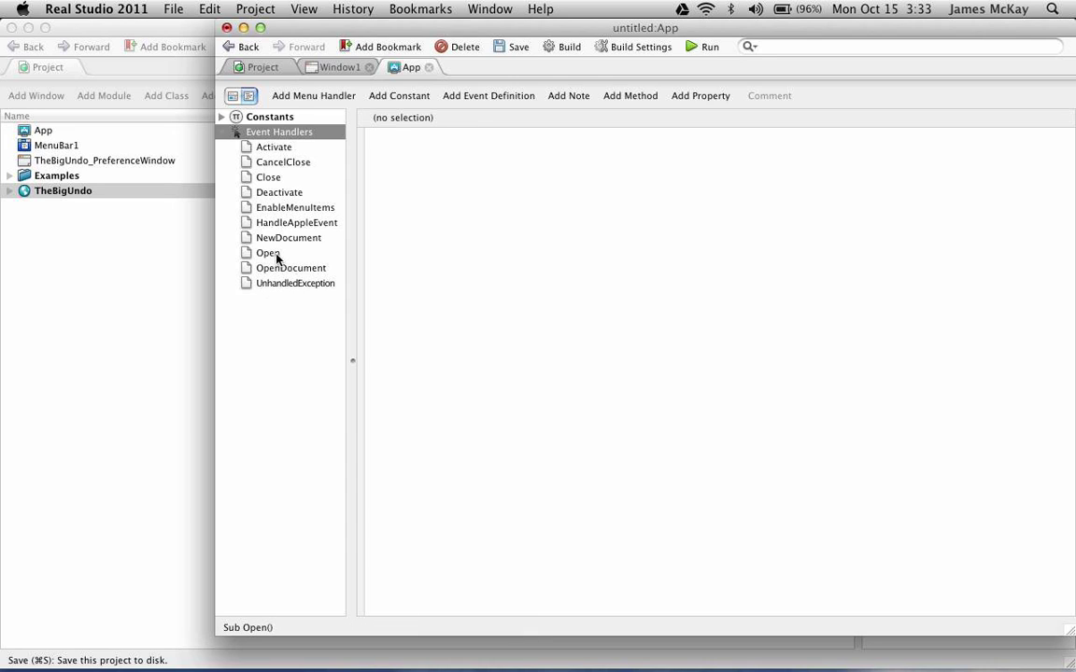
{"action": "left_click", "coordinate": [269, 252]}
{"action": "type", "text": "TheBigUndo.Init"}
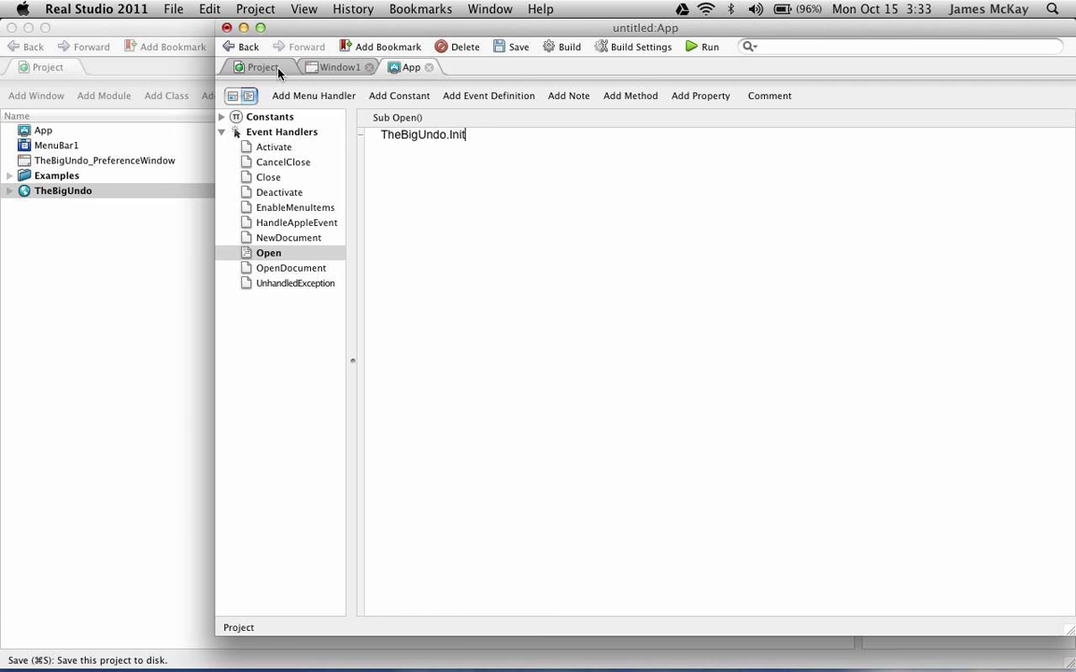
Place a Label from the Controls list at the top-left of Window1's layout
{"action": "left_click", "coordinate": [336, 68]}
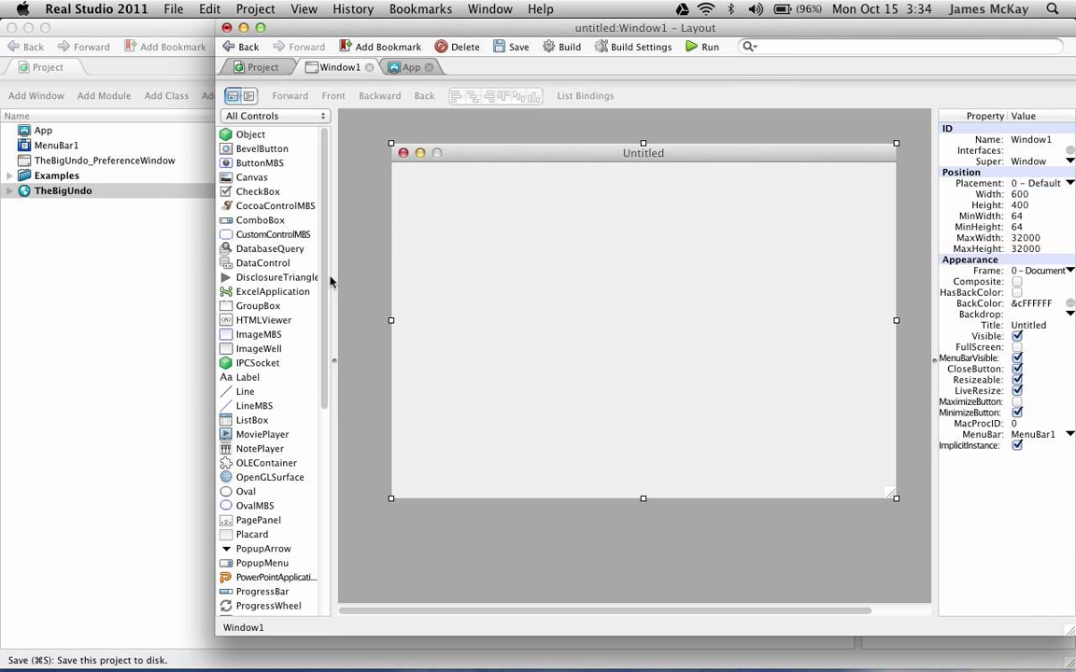
{"action": "scroll", "scroll_direction": "down", "scroll_amount": 3}
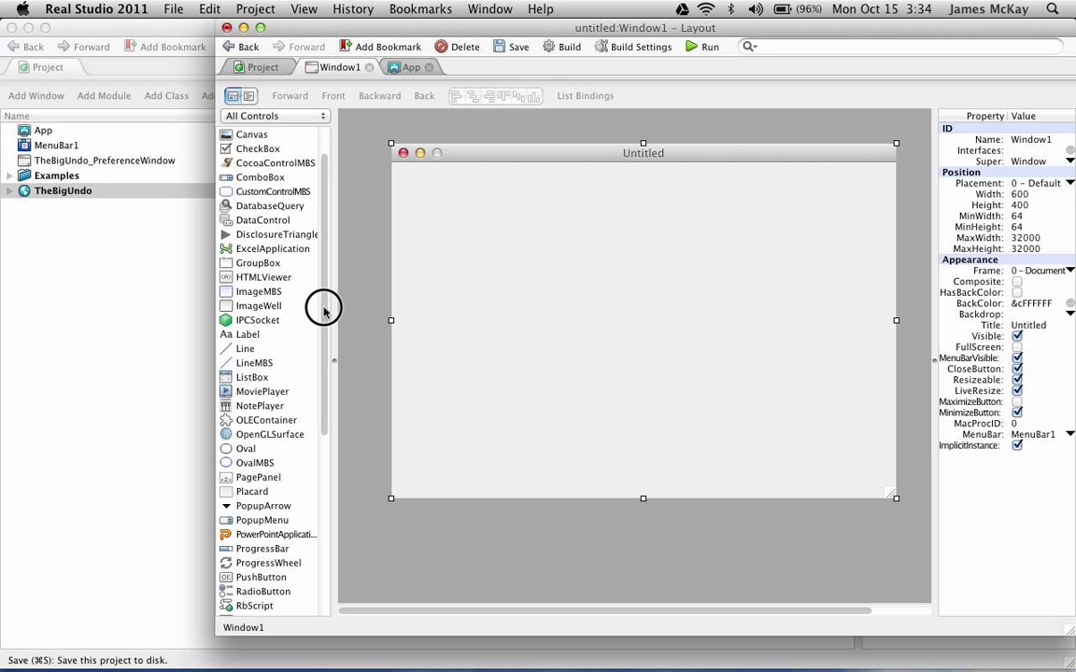
{"action": "scroll", "scroll_direction": "down", "scroll_amount": 3}
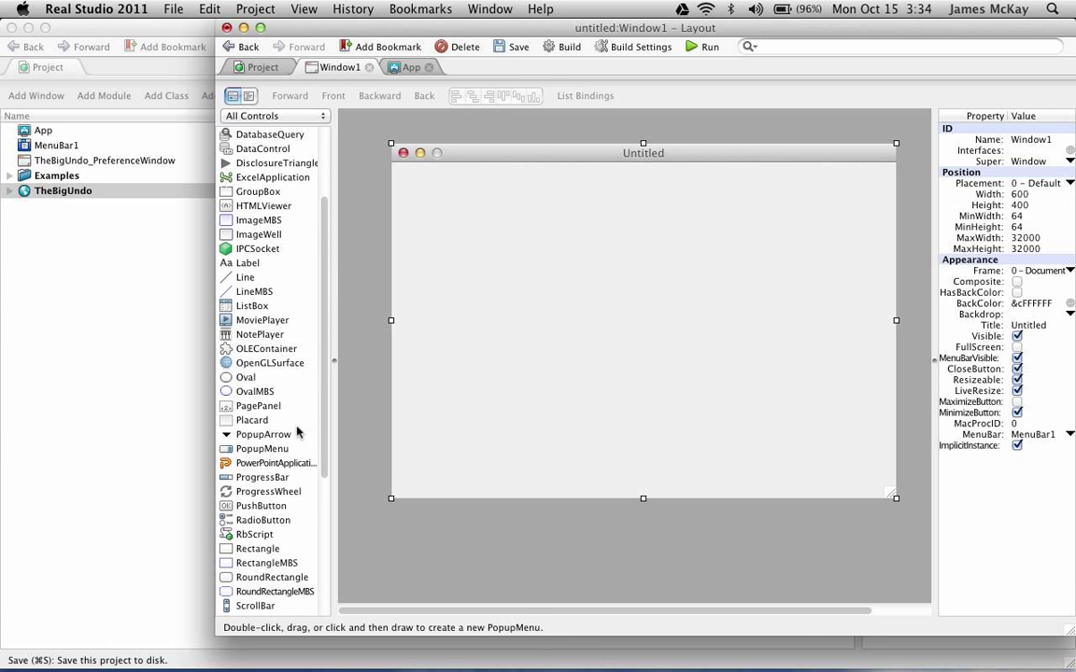
{"action": "mouse_move", "coordinate": [248, 261]}
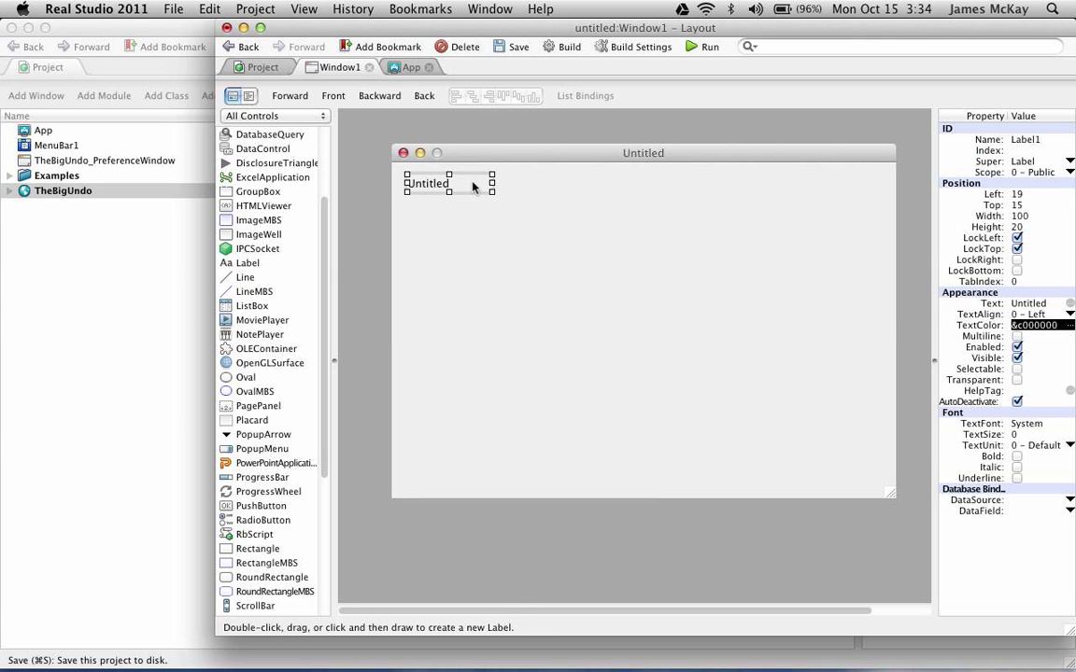
{"action": "left_click_drag", "start_coordinate": [429, 183], "coordinate": [429, 183]}
{"action": "type", "text": "To:"}
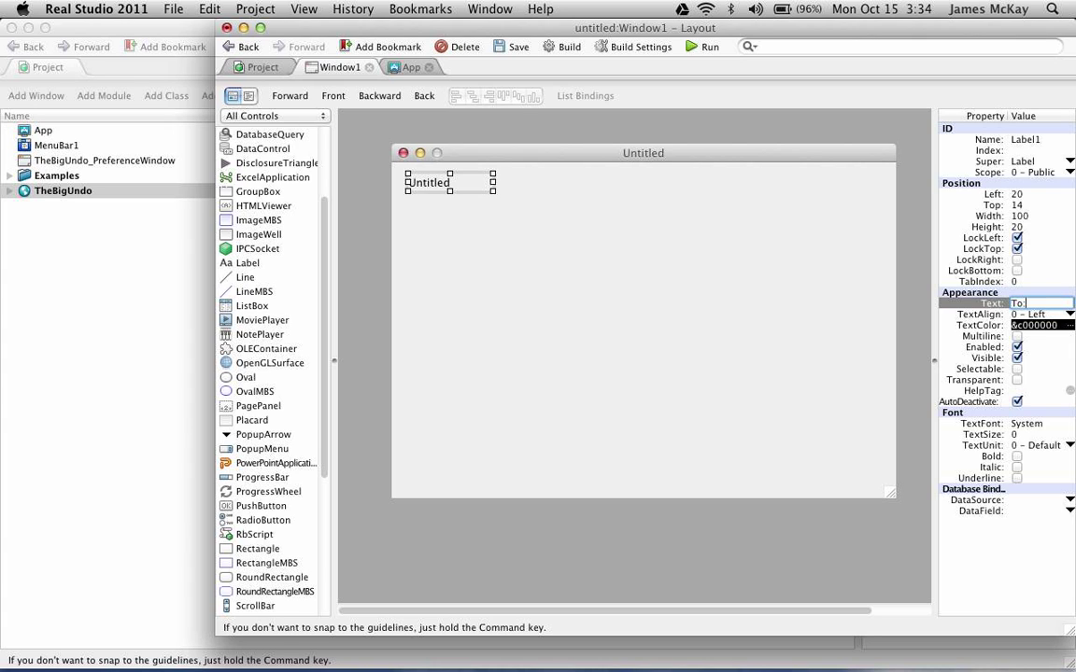
Right-align the label and set its text to To:, with a text field beside it
{"action": "left_click", "coordinate": [1069, 314]}
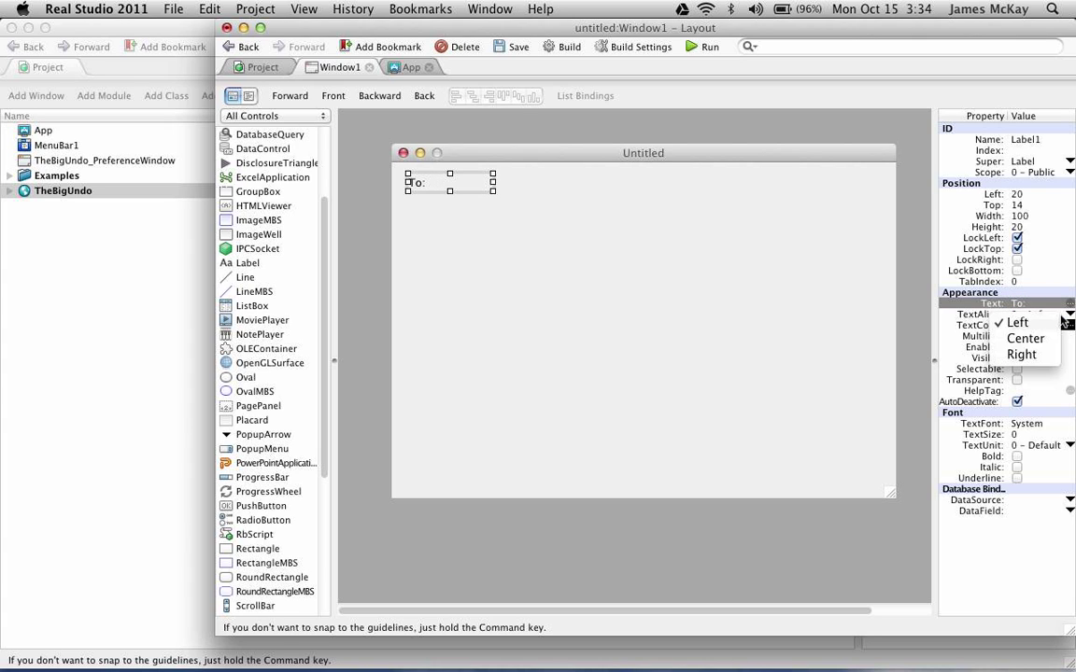
{"action": "left_click", "coordinate": [1019, 355]}
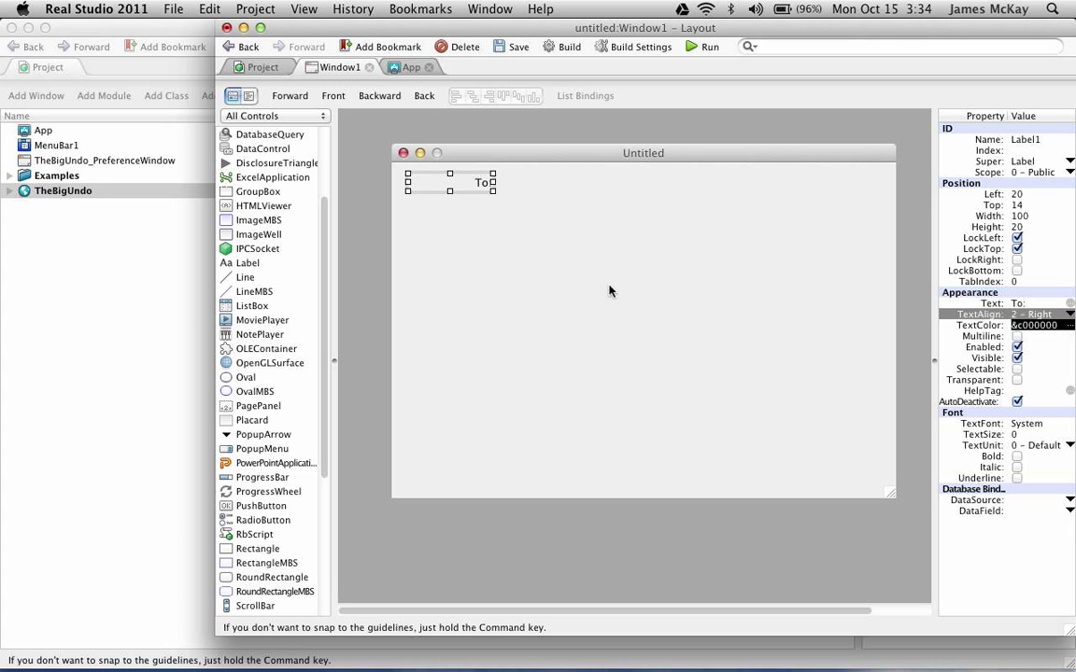
{"action": "scroll", "scroll_direction": "down", "scroll_amount": 3}
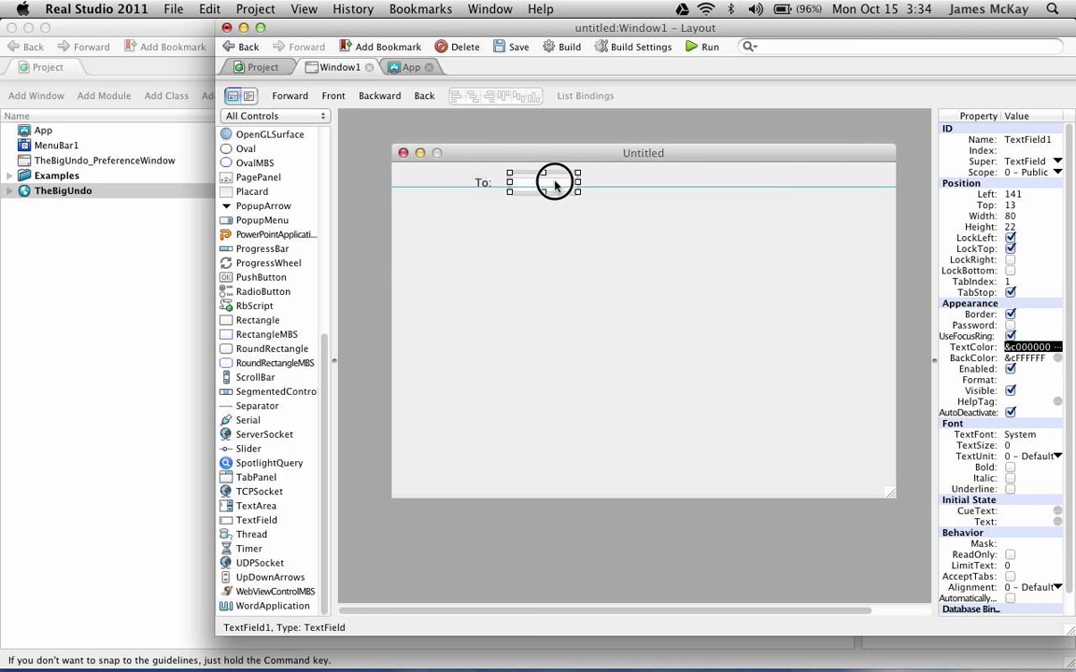
Widen the To text field, duplicate the row below it and rename the copied label Subject:
{"action": "left_click_drag", "start_coordinate": [545, 183], "coordinate": [536, 183]}
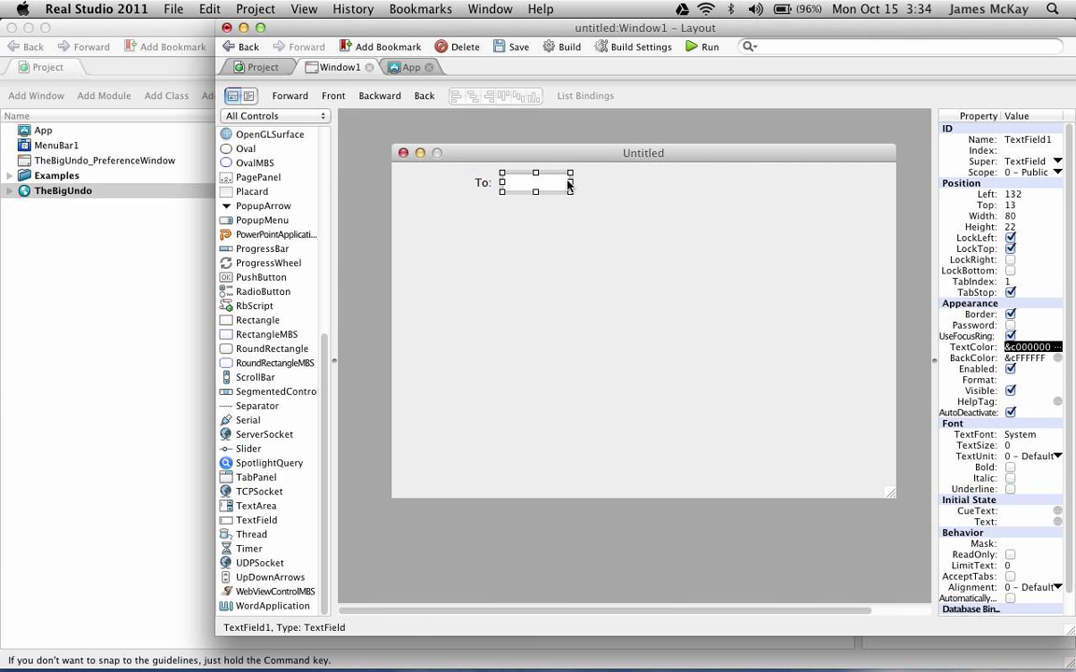
{"action": "left_click_drag", "start_coordinate": [569, 181], "coordinate": [692, 181]}
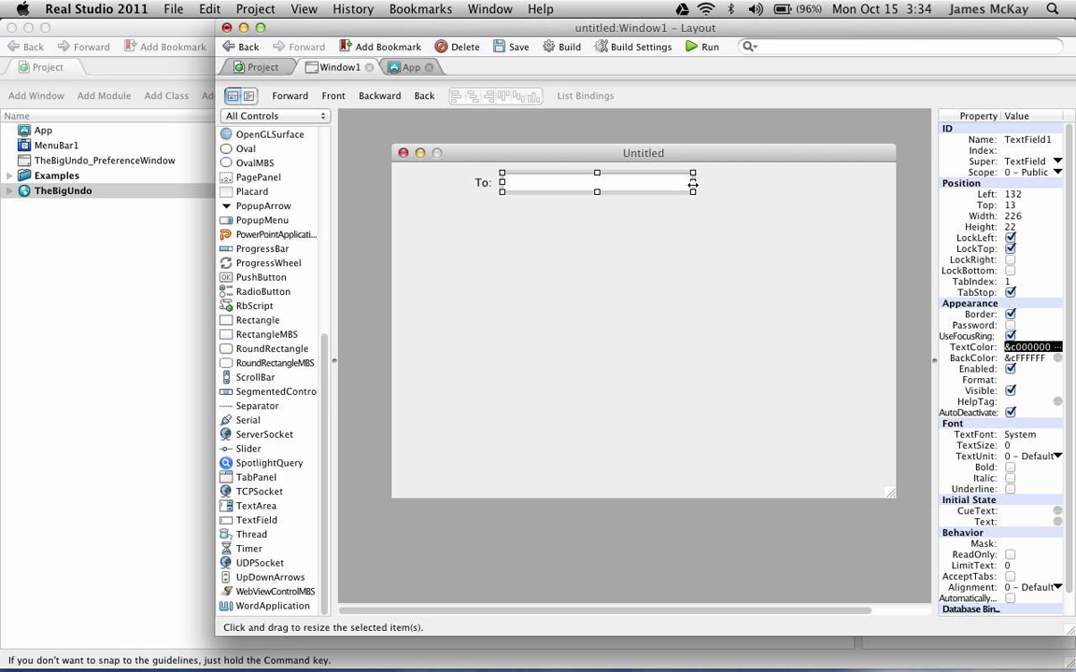
{"action": "mouse_move", "coordinate": [476, 198]}
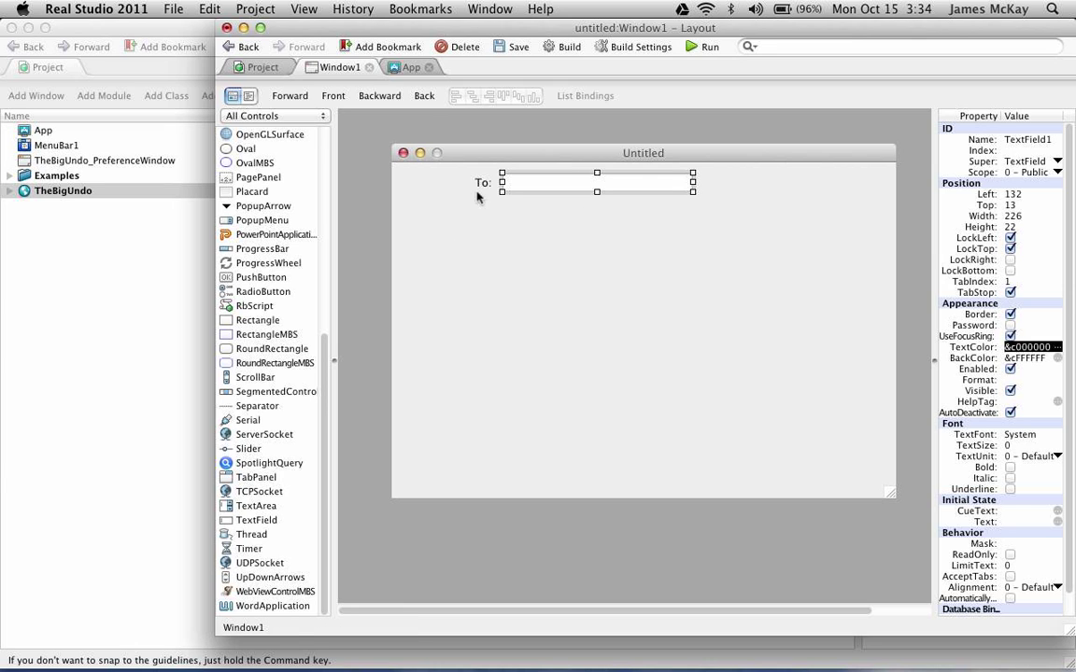
{"action": "left_click", "coordinate": [482, 183]}
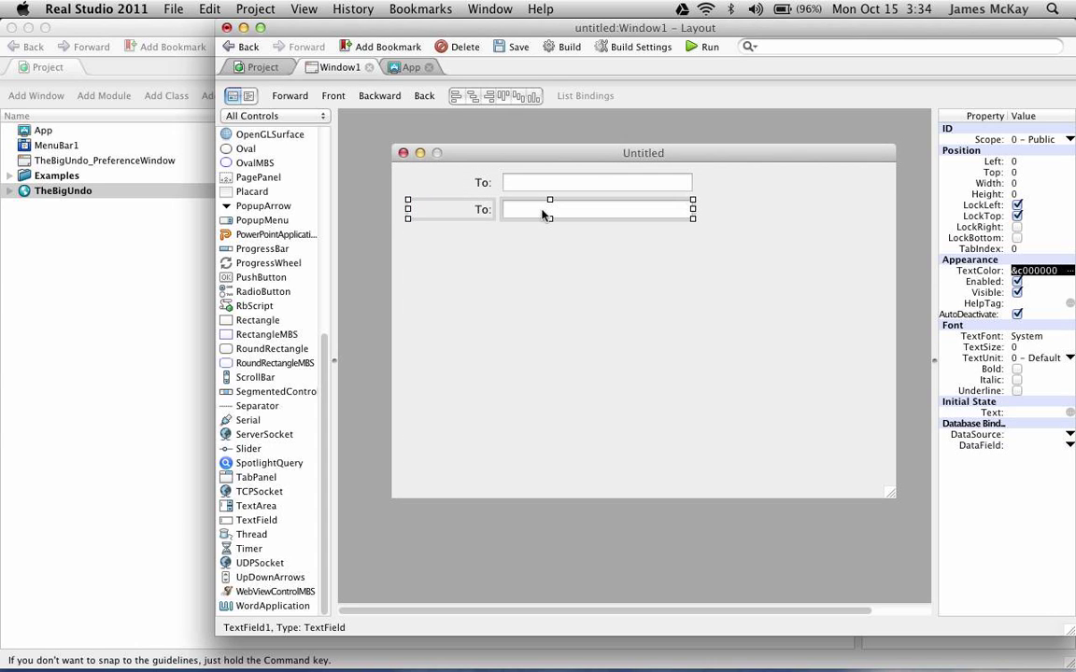
{"action": "left_click", "coordinate": [482, 209]}
{"action": "type", "text": "Subject:"}
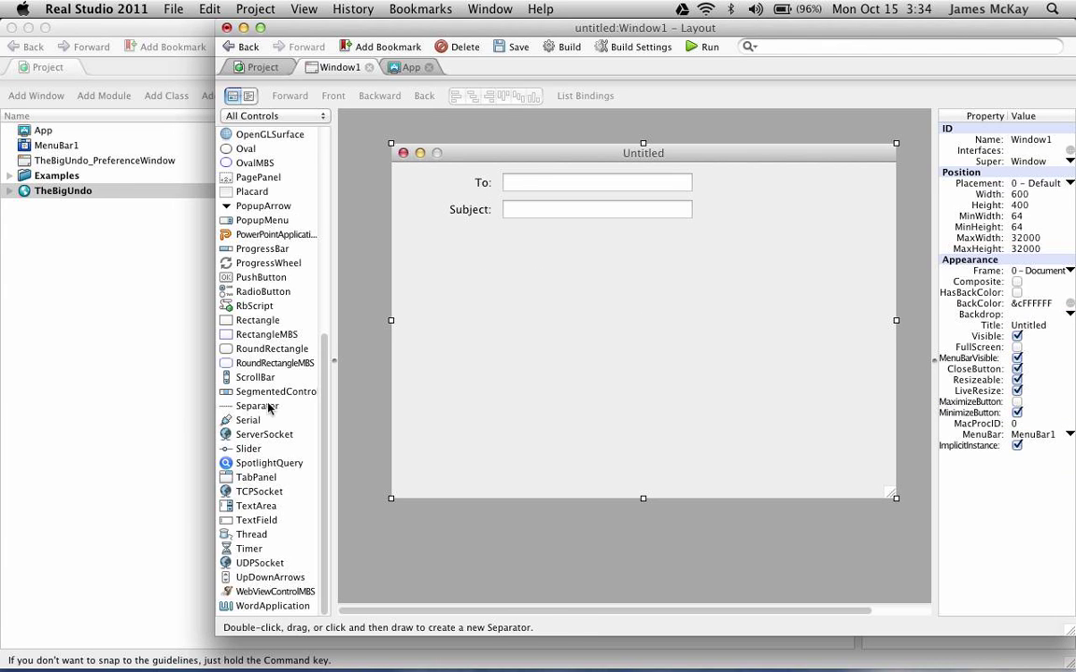
{"action": "mouse_move", "coordinate": [252, 534]}
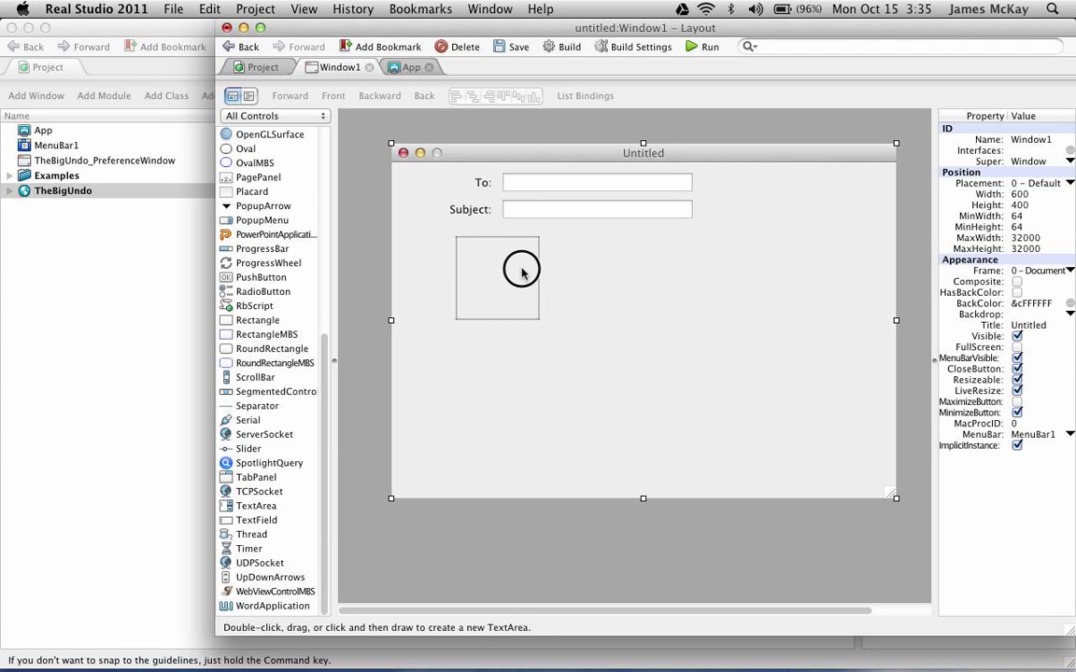
Draw a TextArea below the Subject row and resize it to fill the window
{"action": "left_click_drag", "start_coordinate": [455, 235], "coordinate": [540, 319]}
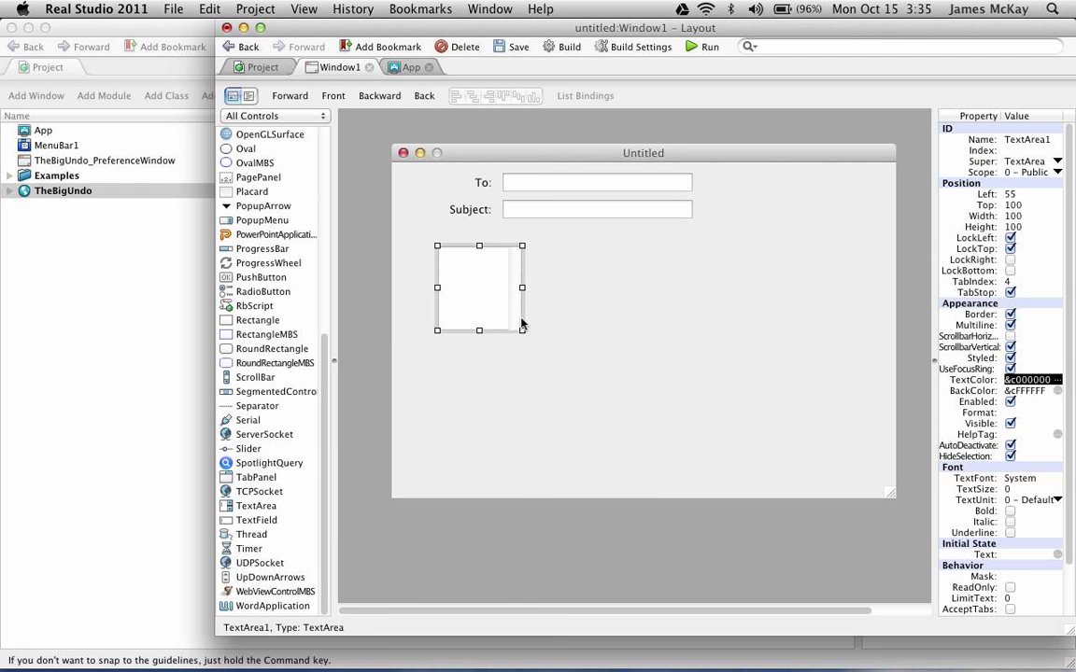
{"action": "left_click_drag", "start_coordinate": [523, 329], "coordinate": [813, 450]}
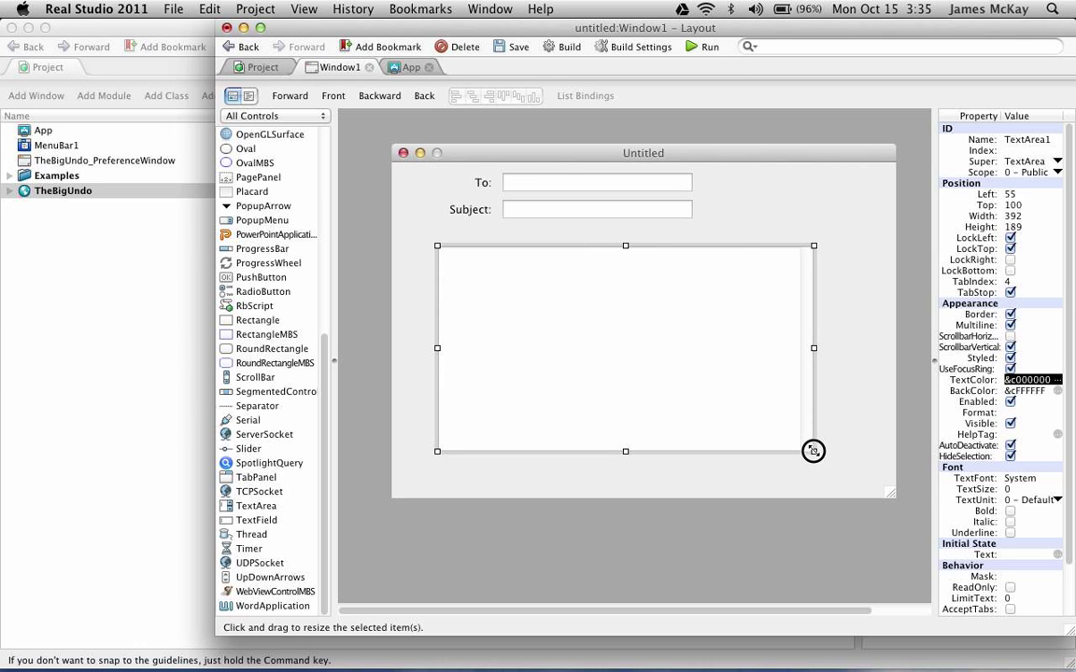
{"action": "left_click_drag", "start_coordinate": [814, 450], "coordinate": [878, 485]}
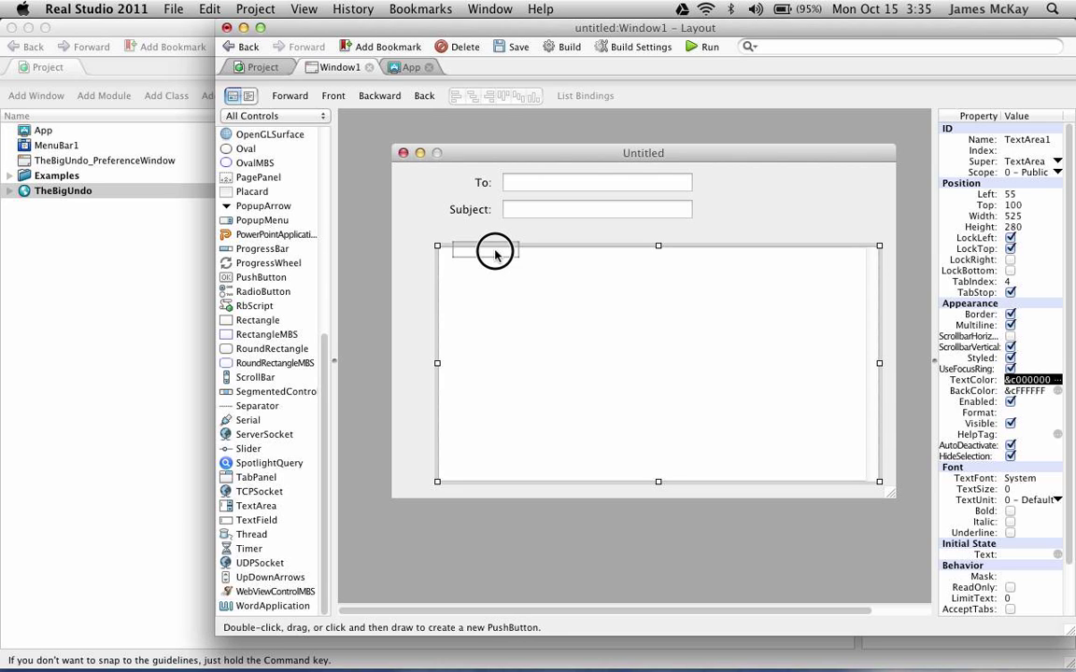
Place a Bold push button, a size popup and a Size: label above the message area, then go to the button's Action code
{"action": "left_click", "coordinate": [474, 231]}
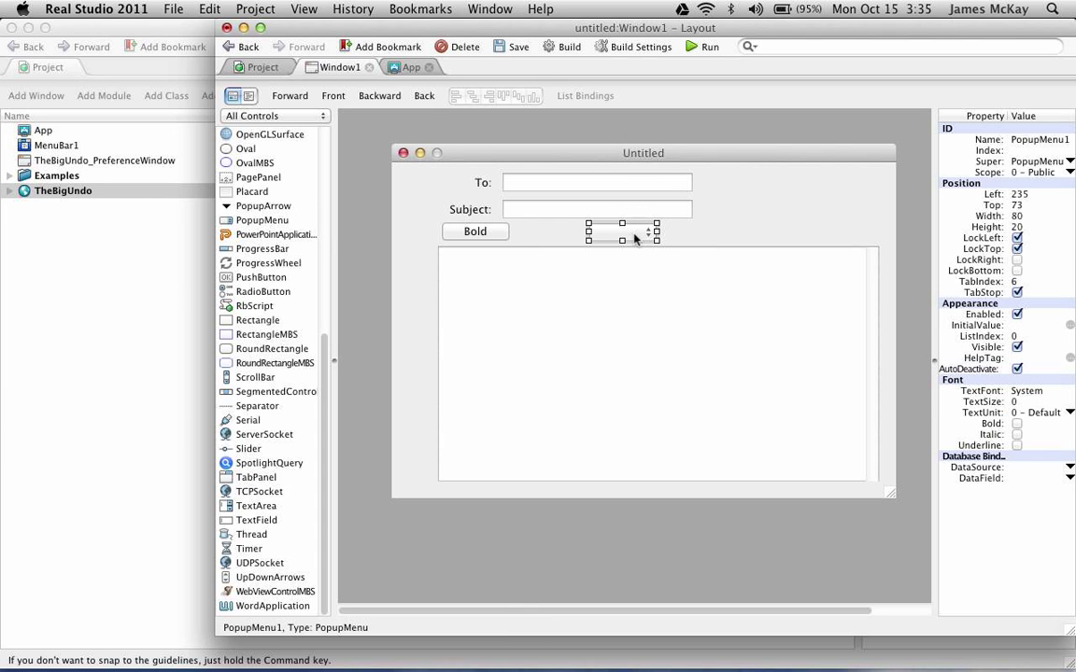
{"action": "scroll", "scroll_direction": "up", "scroll_amount": 3}
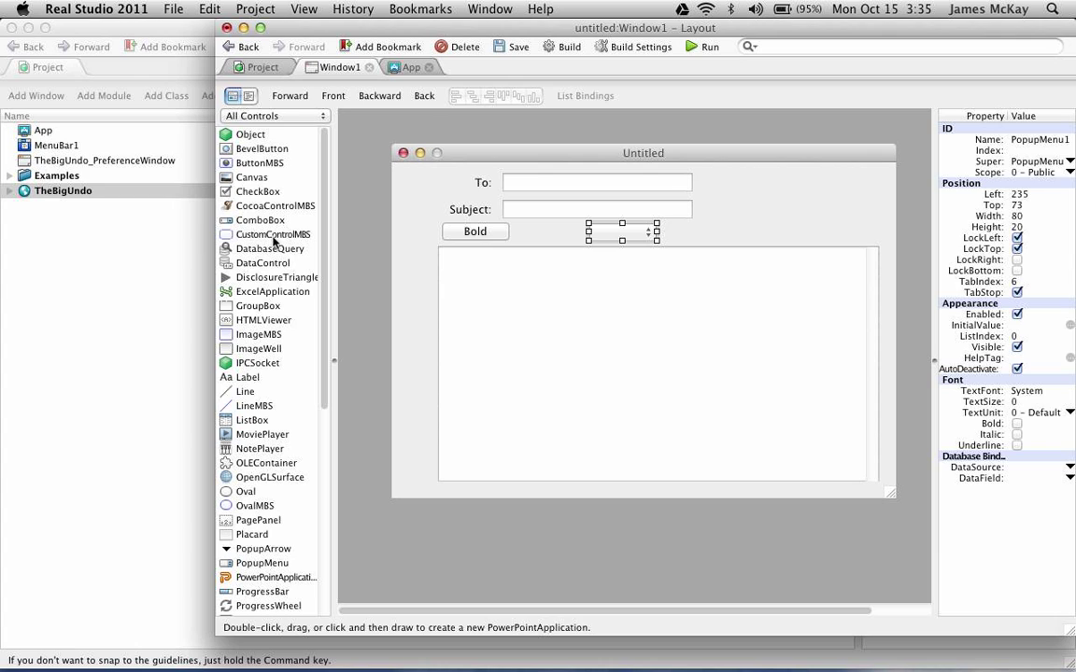
{"action": "mouse_move", "coordinate": [260, 441]}
{"action": "type", "text": "Size:"}
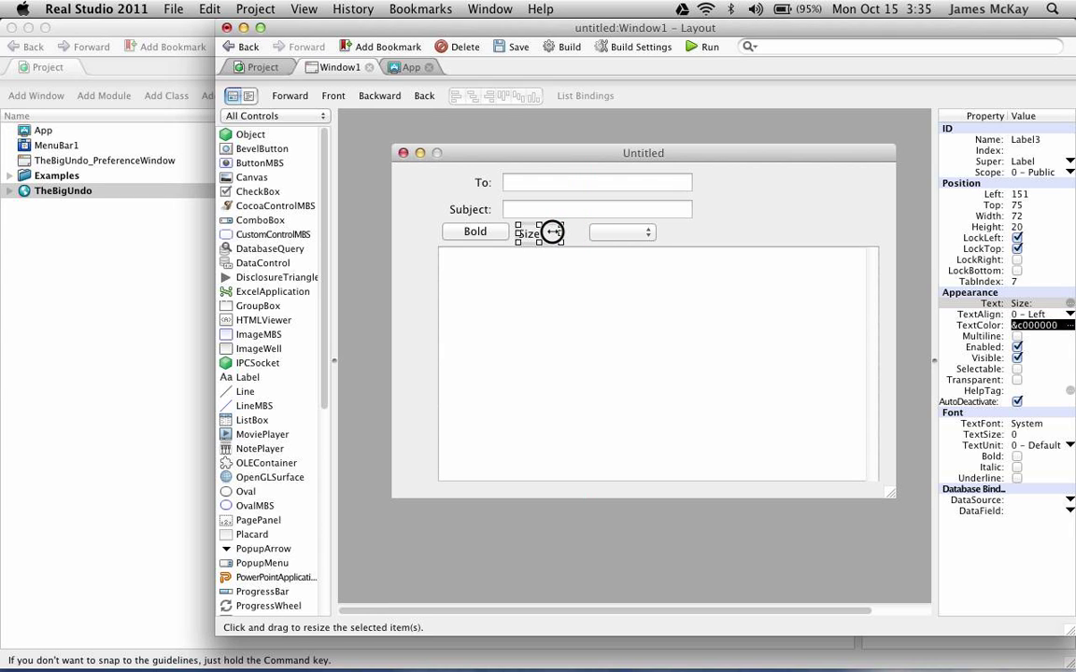
{"action": "left_click_drag", "start_coordinate": [553, 231], "coordinate": [568, 233]}
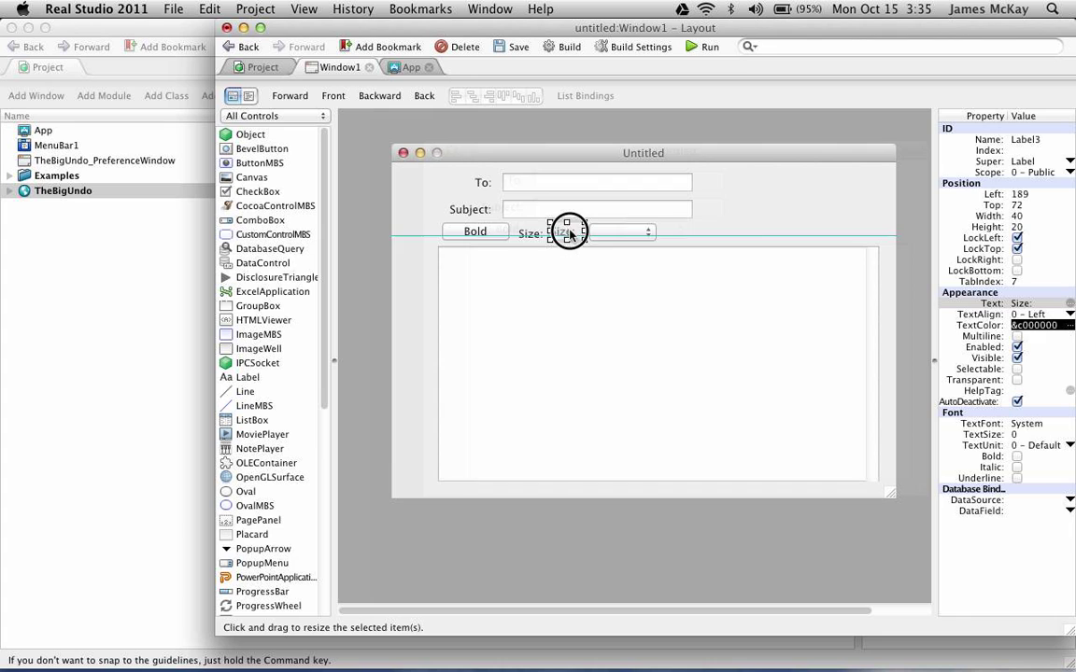
{"action": "left_click", "coordinate": [249, 95]}
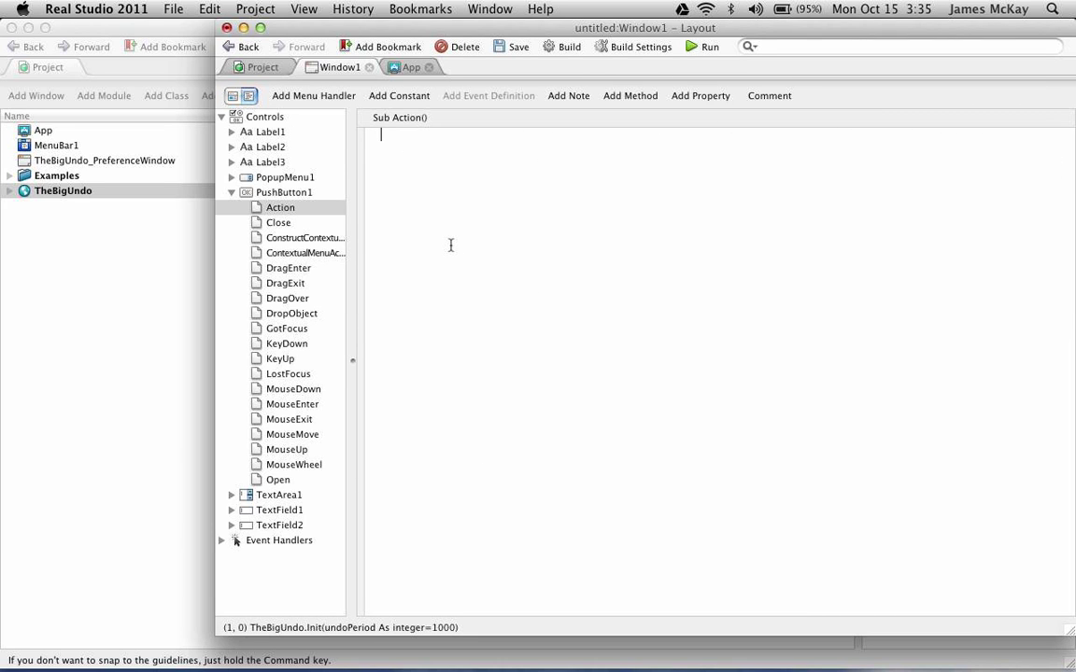
Enter TextArea1.SelBold=not TextArea1.SelBold in the Bold button's Action handler
{"action": "type", "text": "text"}
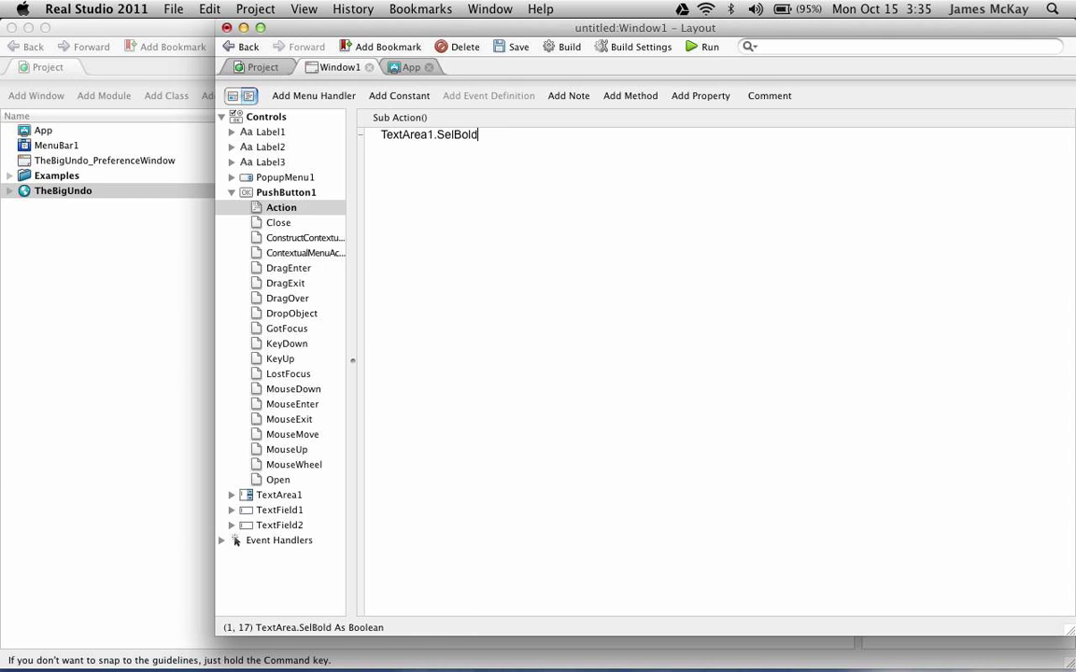
{"action": "type", "text": "=not"}
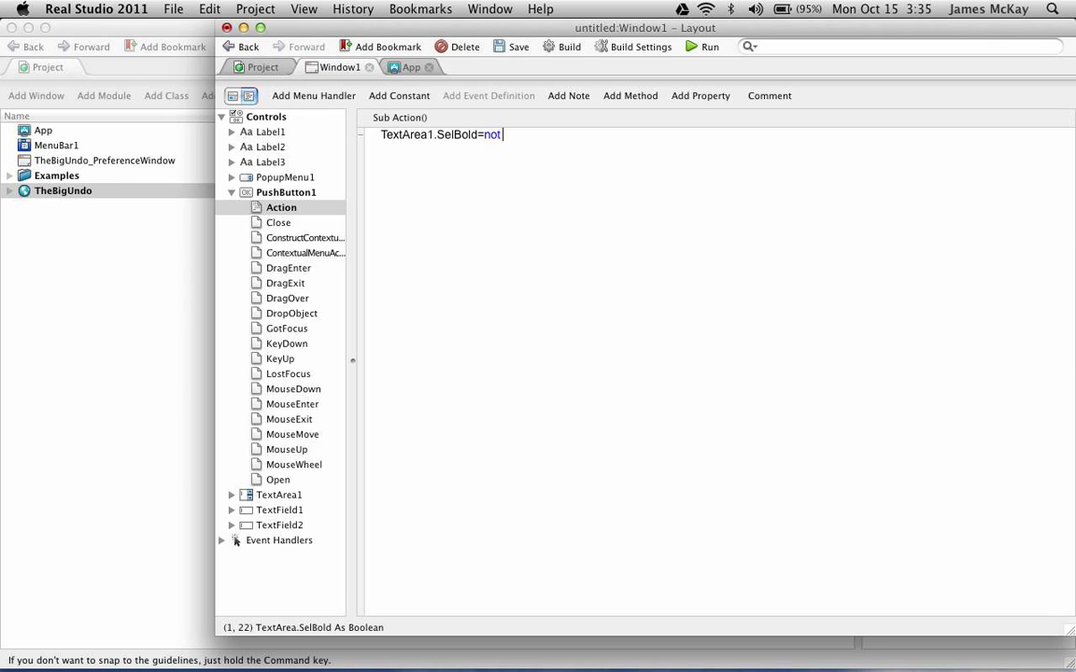
{"action": "type", "text": "t"}
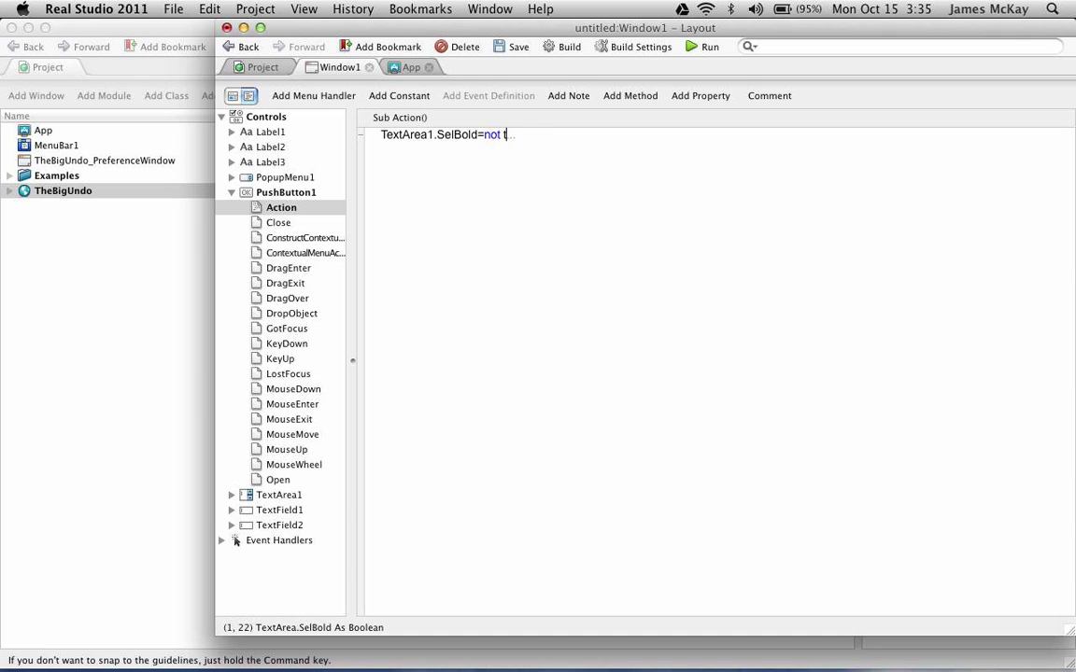
{"action": "type", "text": "TextArea1.selb"}
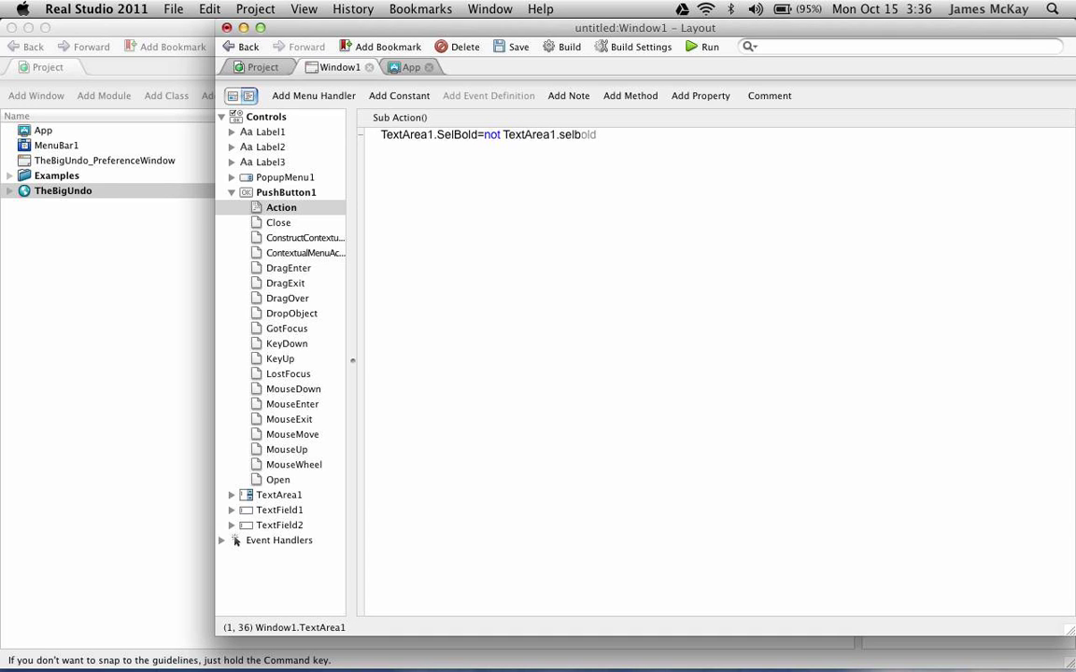
{"action": "type", "text": "SelBold"}
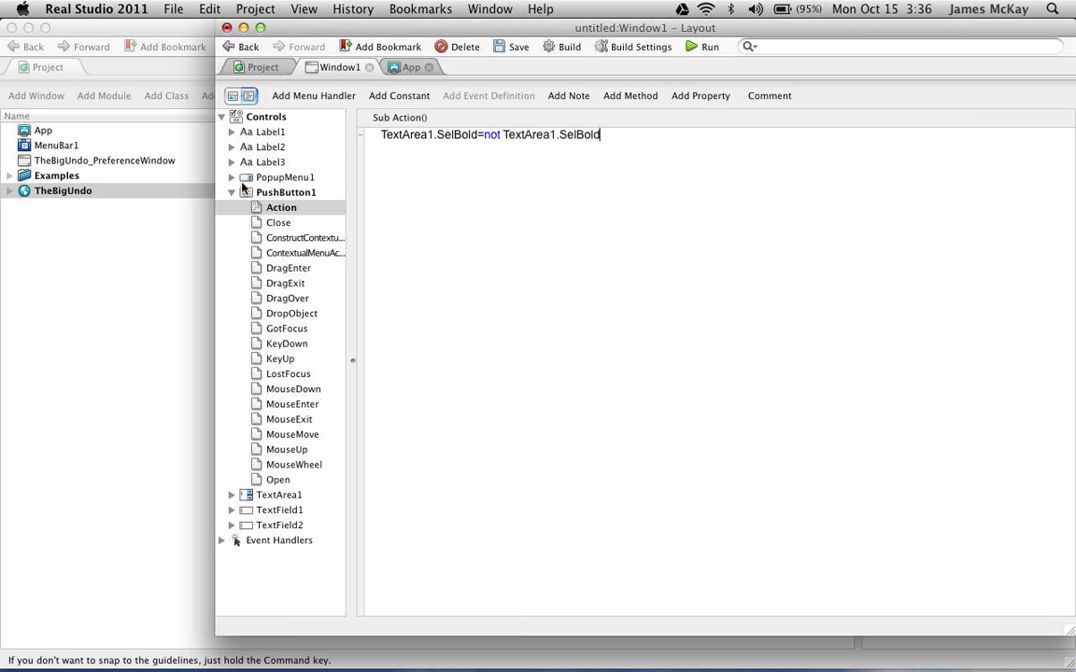
{"action": "left_click", "coordinate": [231, 178]}
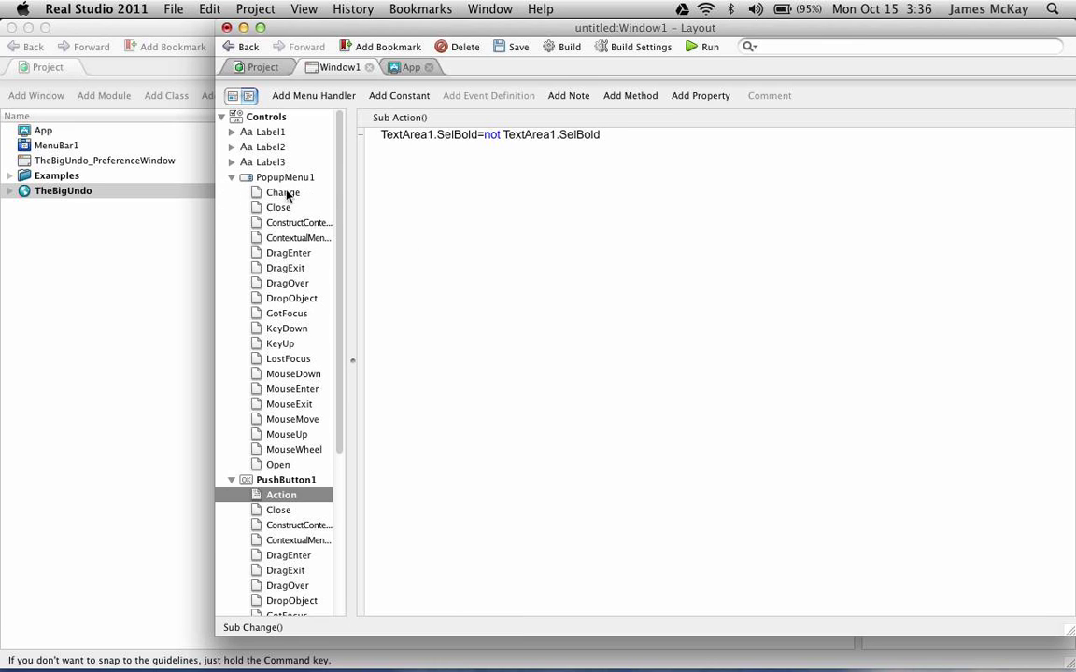
Enter TextArea1.SelTextSize=val(me.Text) in the size popup's Change handler
{"action": "left_click", "coordinate": [284, 192]}
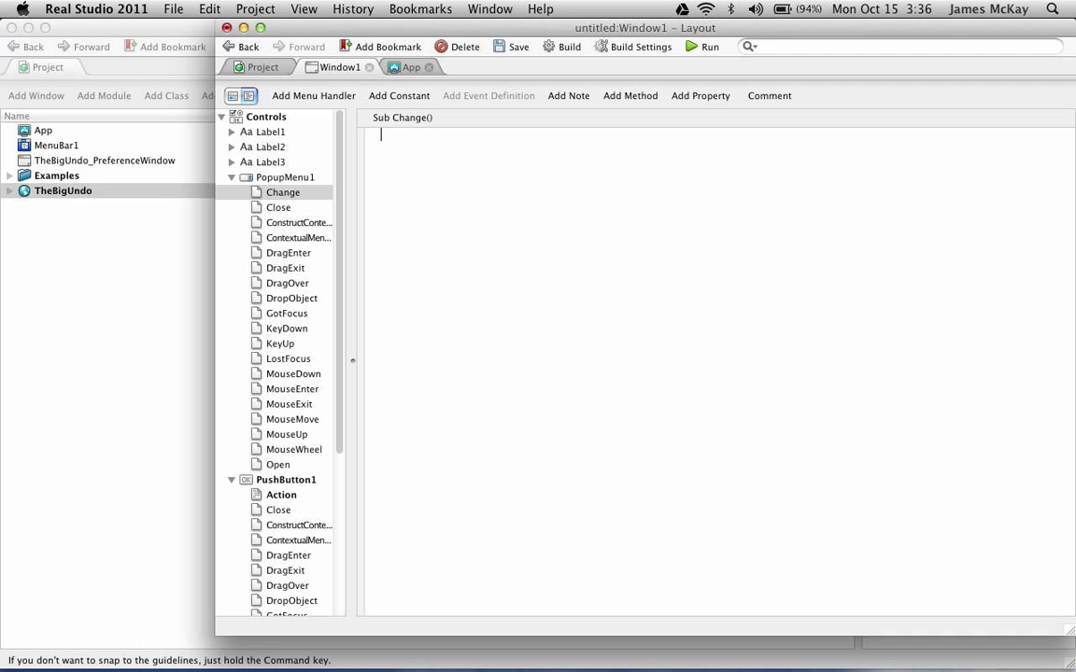
{"action": "type", "text": "TextArea1.SelTextSize="}
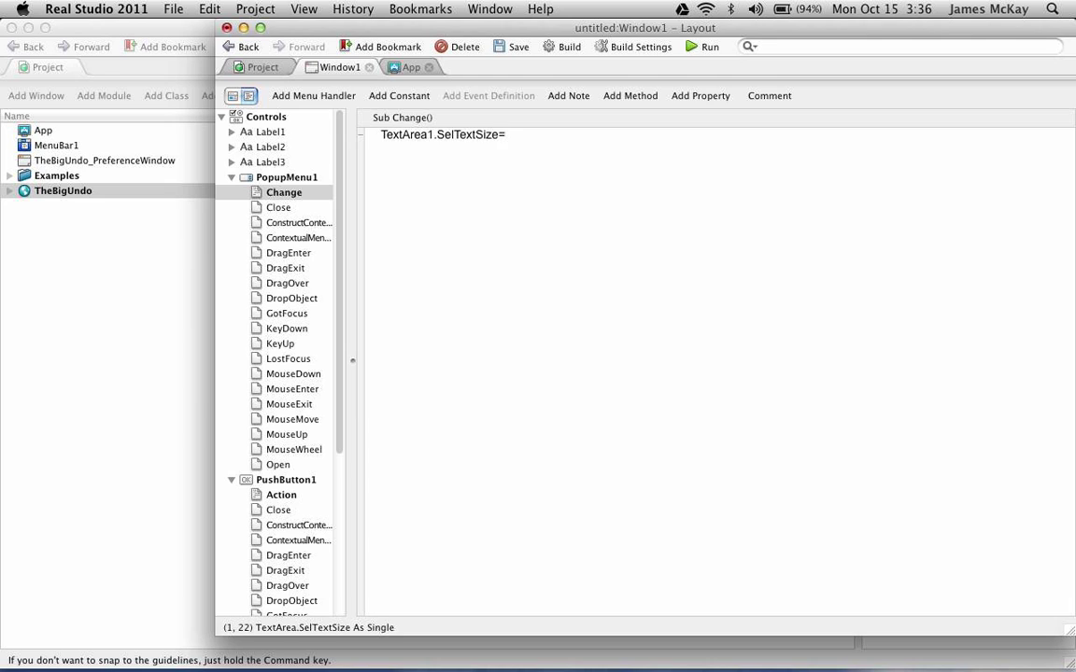
{"action": "type", "text": "val"}
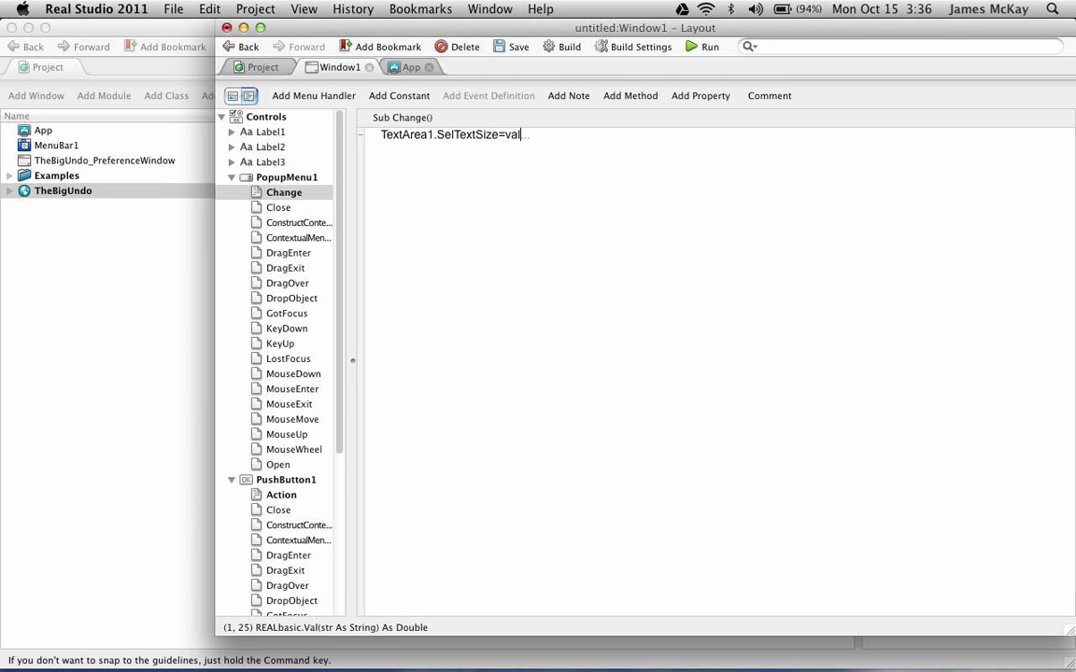
{"action": "type", "text": "(me.text"}
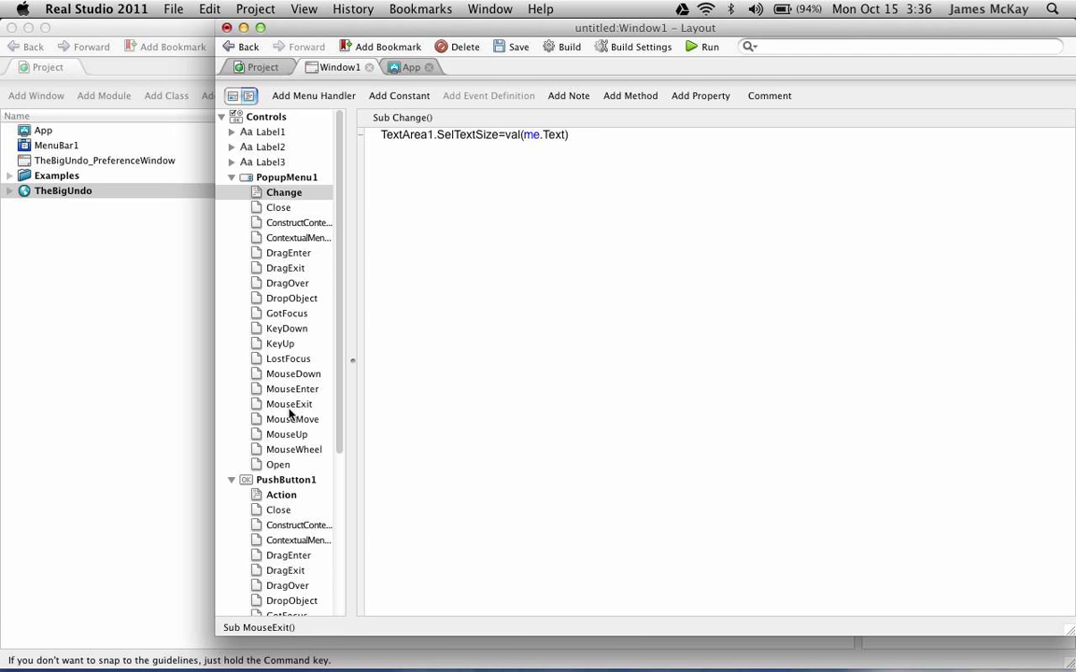
{"action": "left_click", "coordinate": [277, 463]}
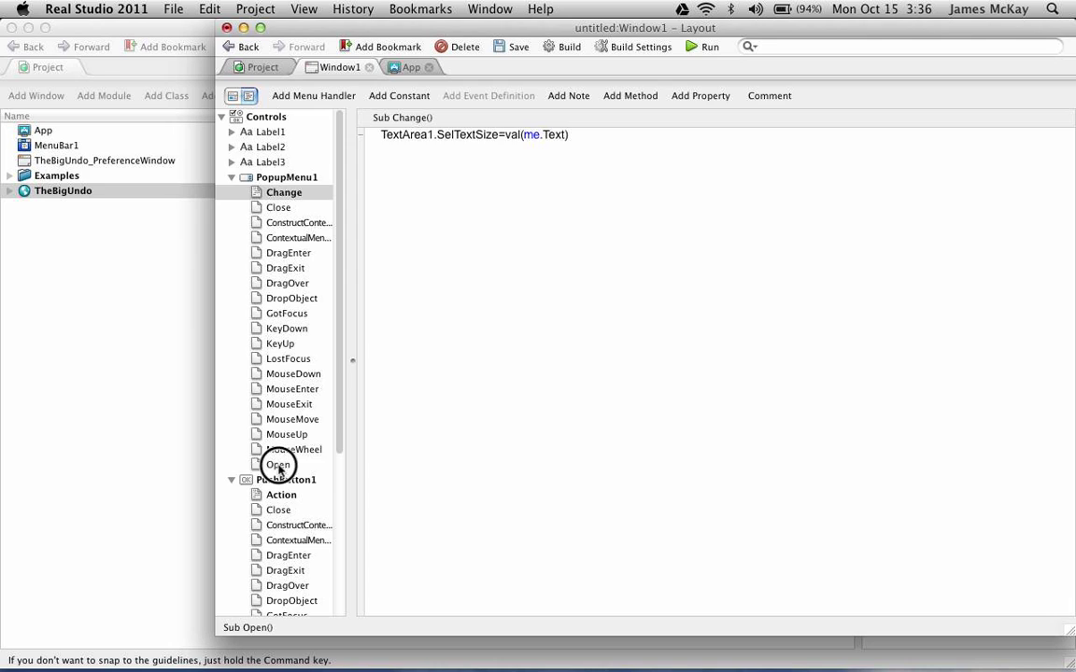
Enter me.IgnoreUndos=true in the size popup's Open handler
{"action": "left_click", "coordinate": [278, 463]}
{"action": "type", "text": "me"}
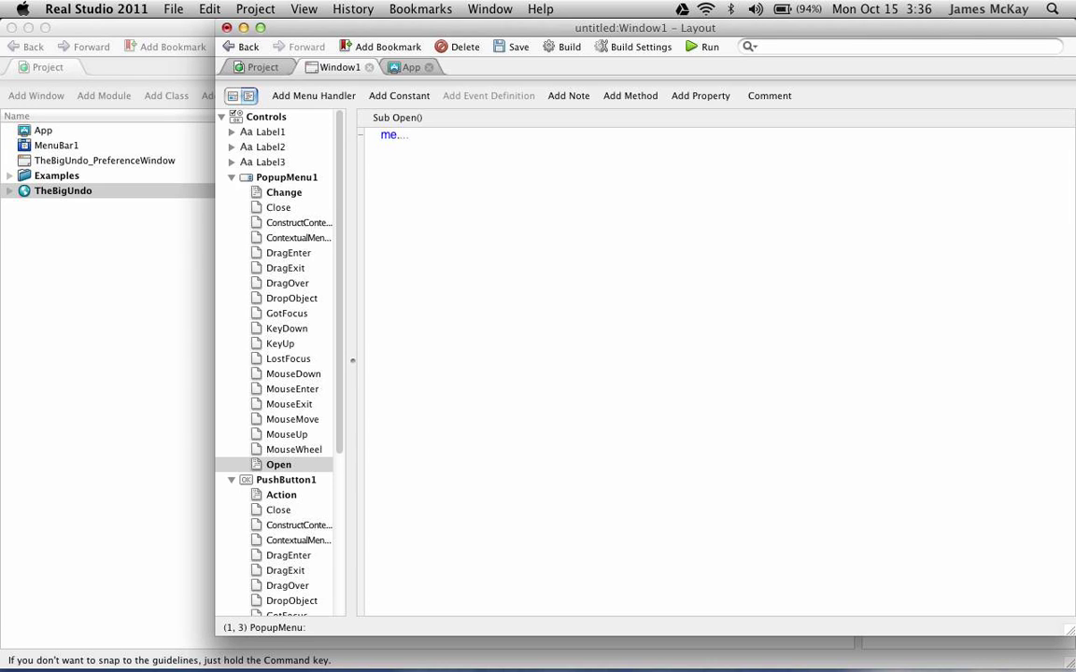
{"action": "type", "text": "IgnoreUndos=true"}
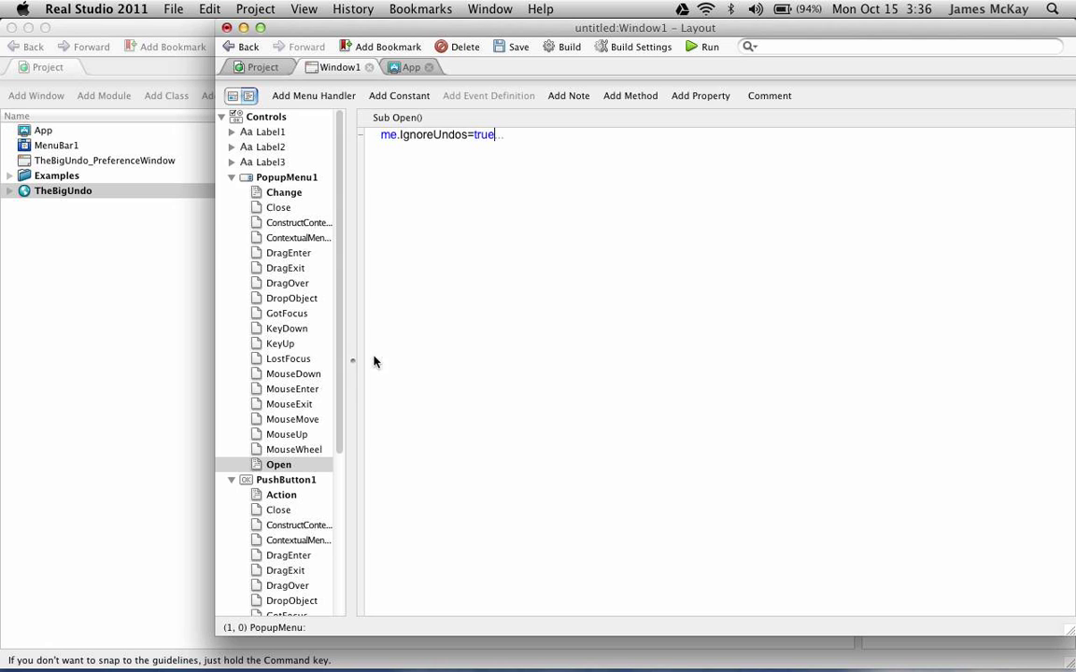
{"action": "mouse_move", "coordinate": [310, 187]}
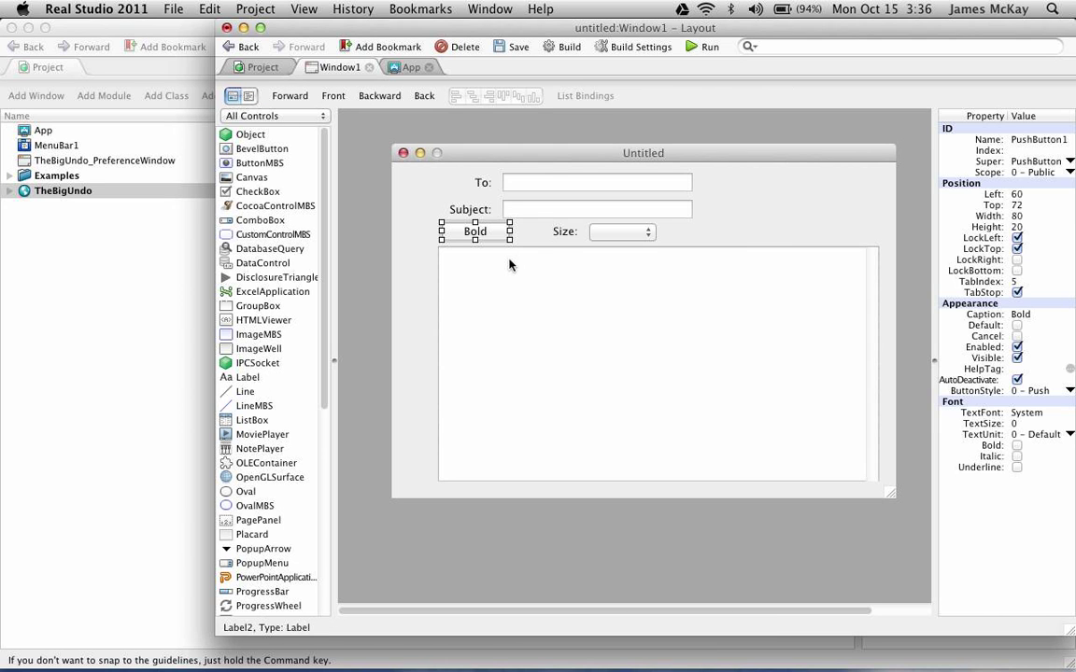
Set PopupMenu1's InitialValue to 8, 10, 18, 24 and run the app in debug
{"action": "left_click", "coordinate": [622, 231]}
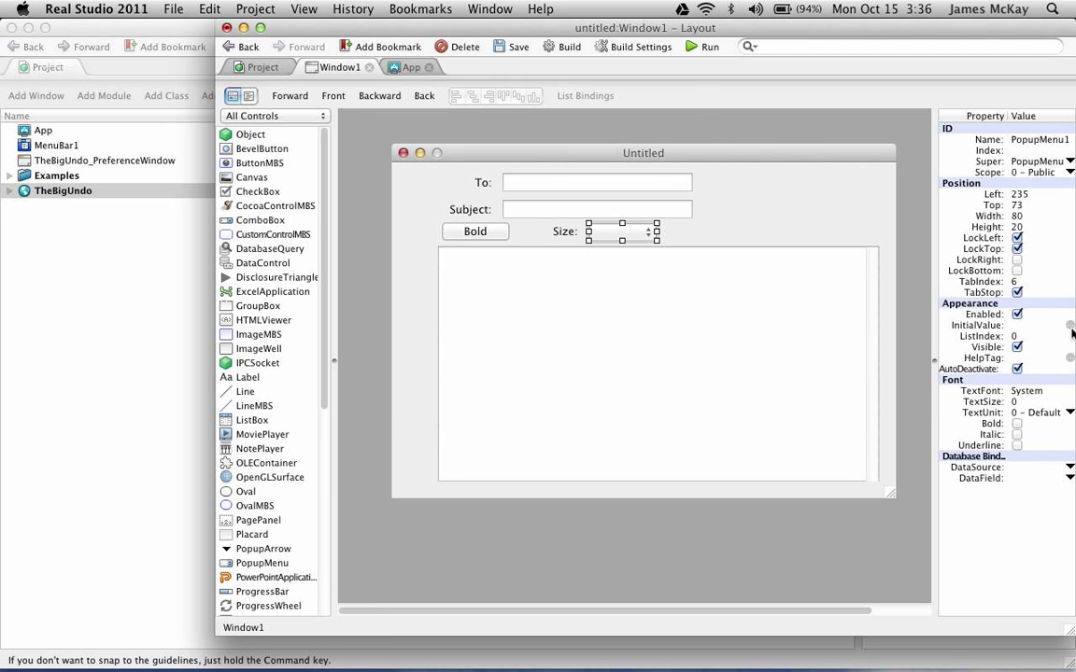
{"action": "left_click", "coordinate": [1072, 325]}
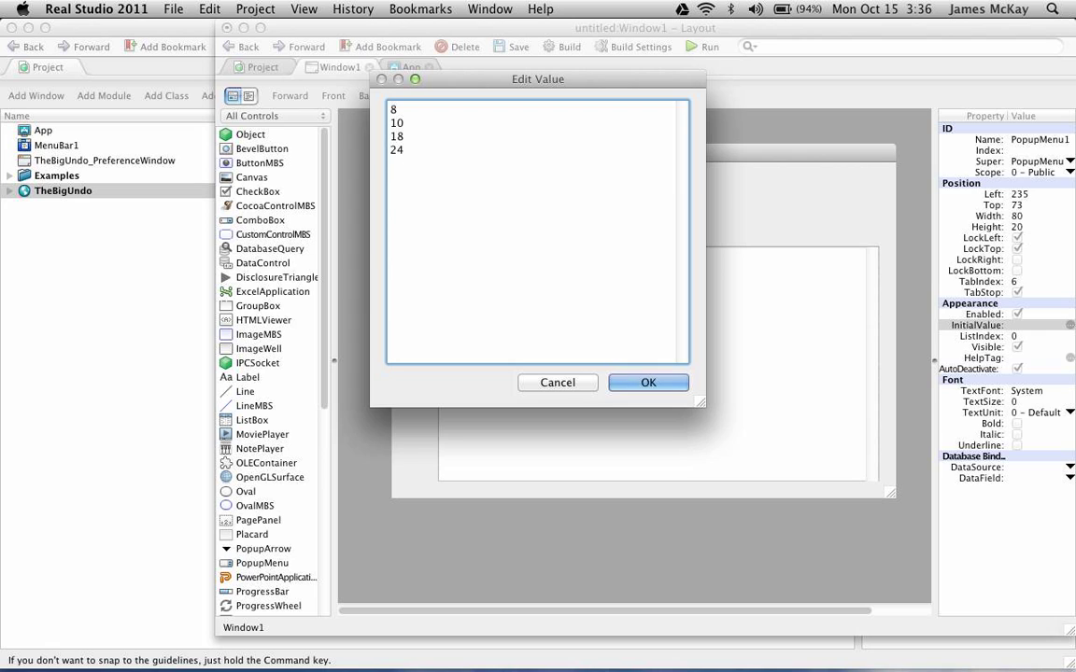
{"action": "left_click", "coordinate": [648, 381]}
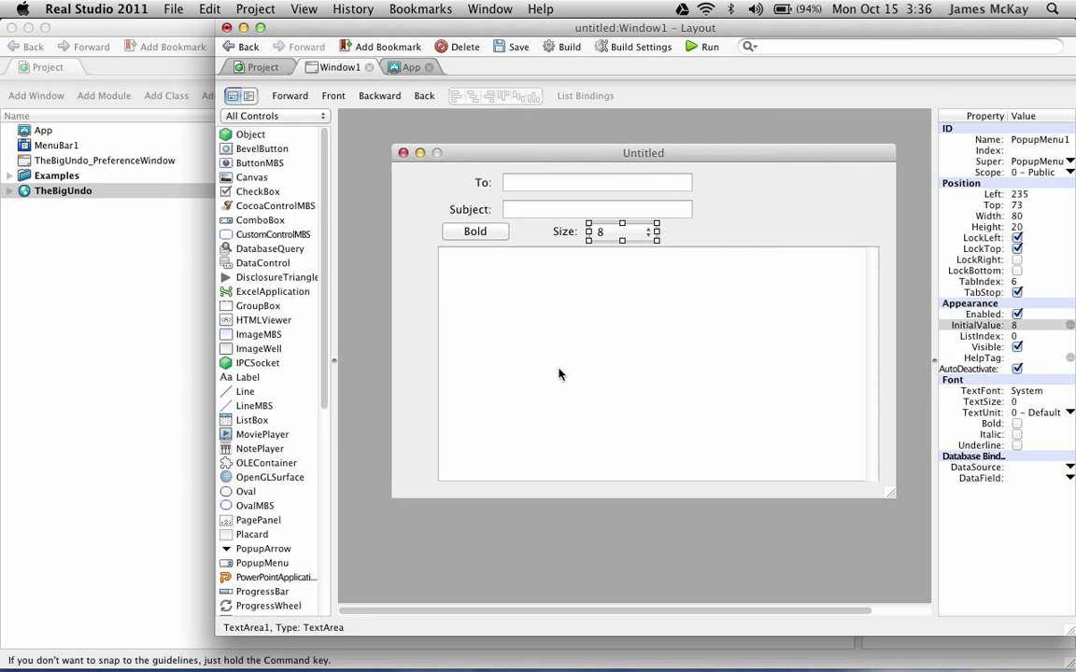
{"action": "mouse_move", "coordinate": [571, 291]}
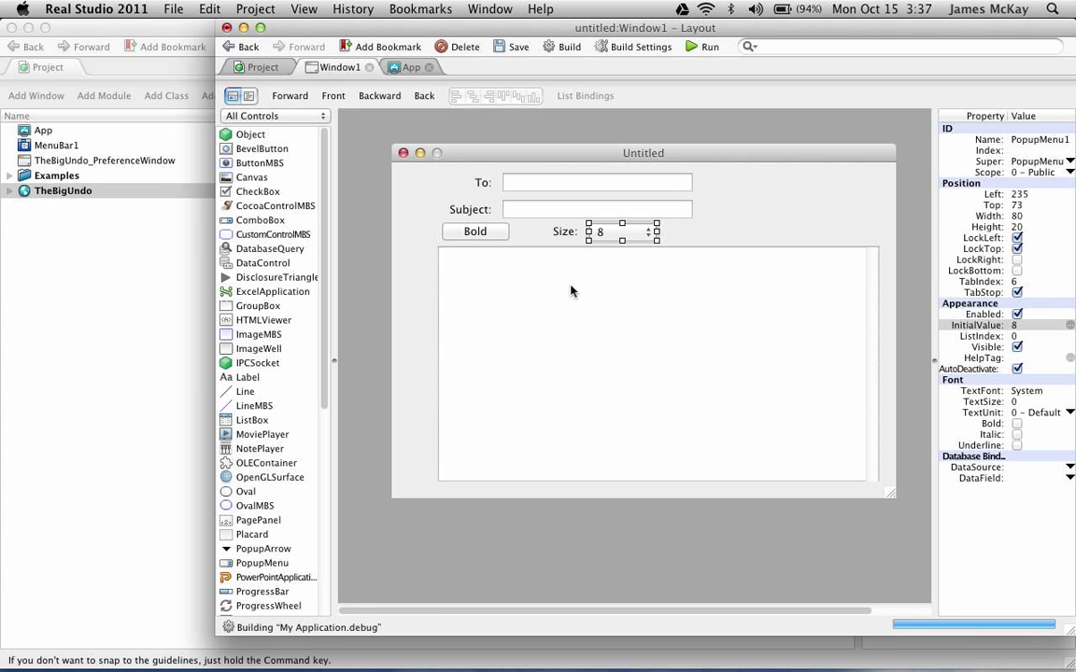
{"action": "left_click", "coordinate": [704, 47]}
{"action": "type", "text": "you"}
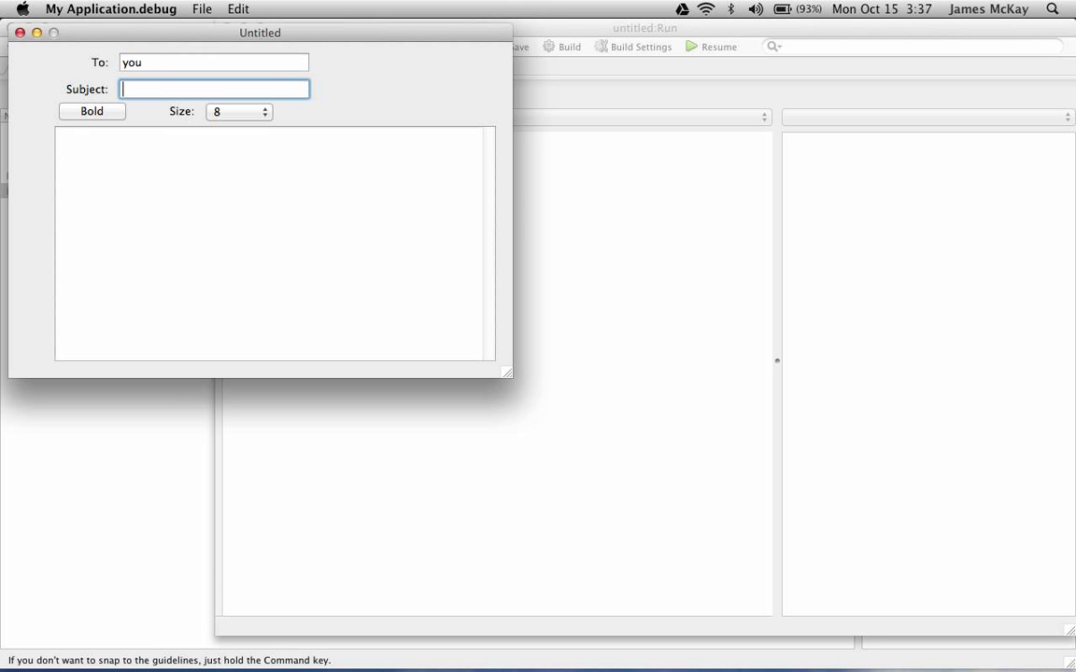
Write 'the big' and 'this is a test', make 'test' size 24, then start undoing
{"action": "type", "text": "the big undo"}
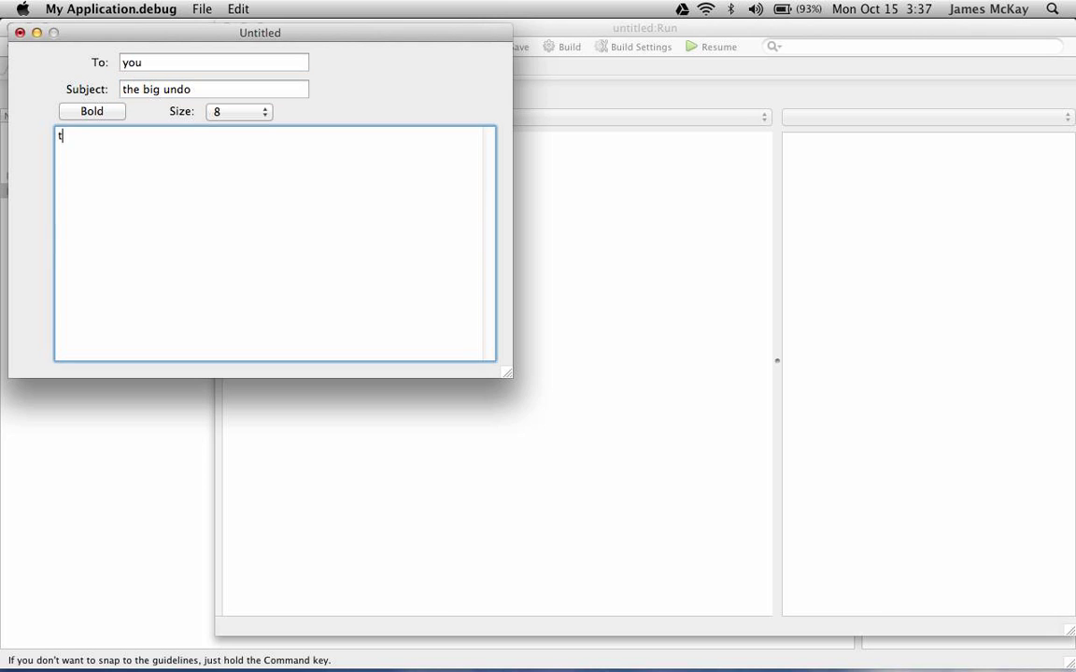
{"action": "type", "text": "his is a te"}
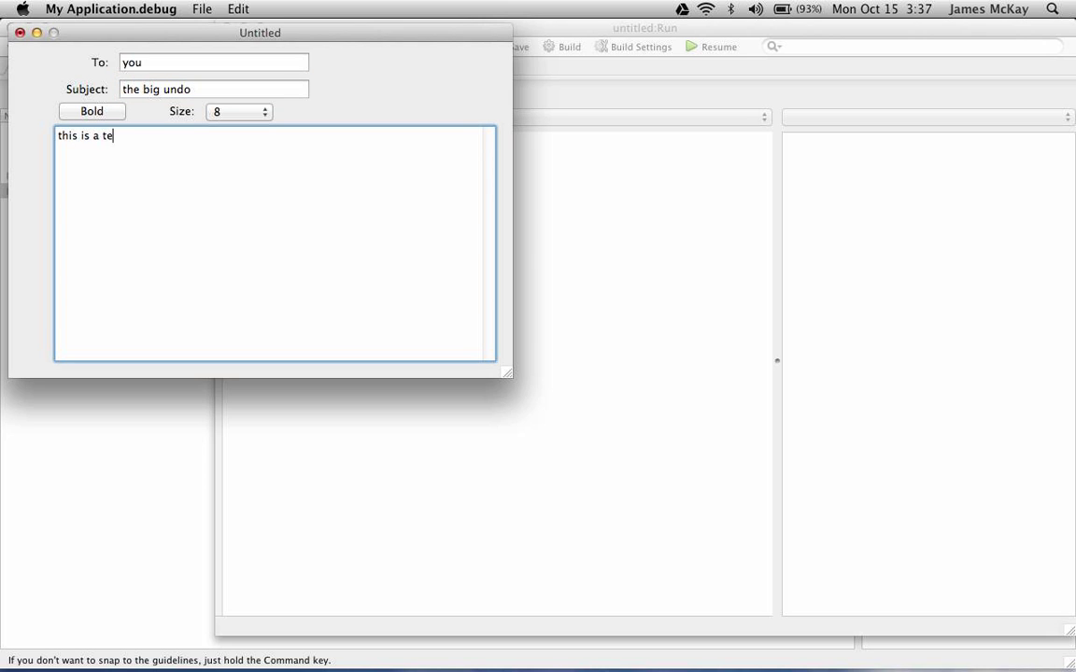
{"action": "type", "text": "st"}
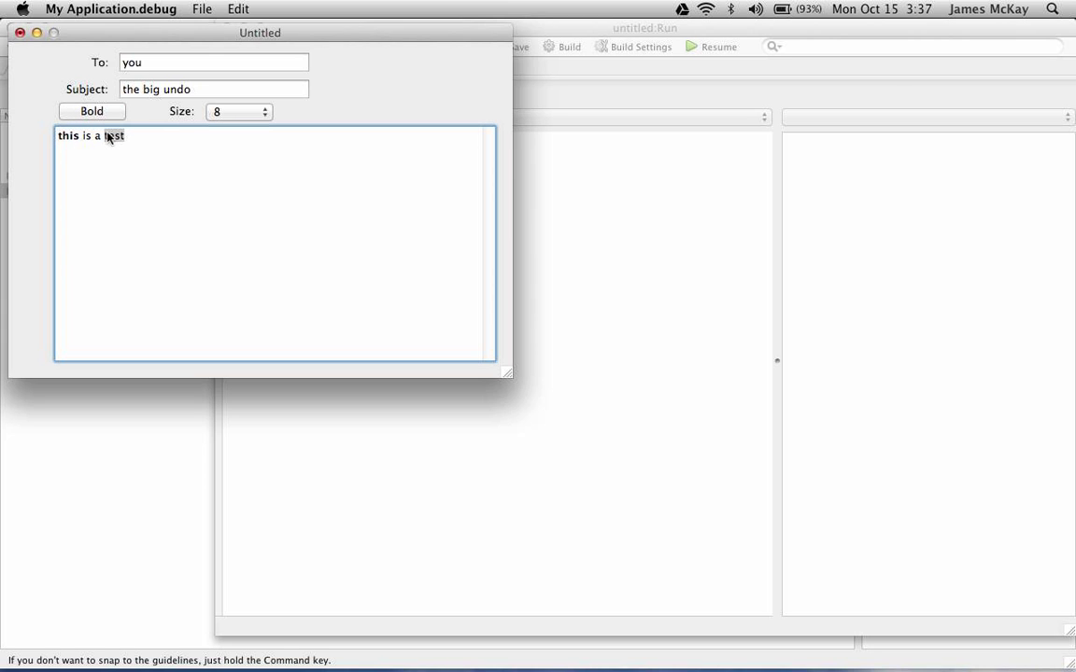
{"action": "left_click", "coordinate": [239, 112]}
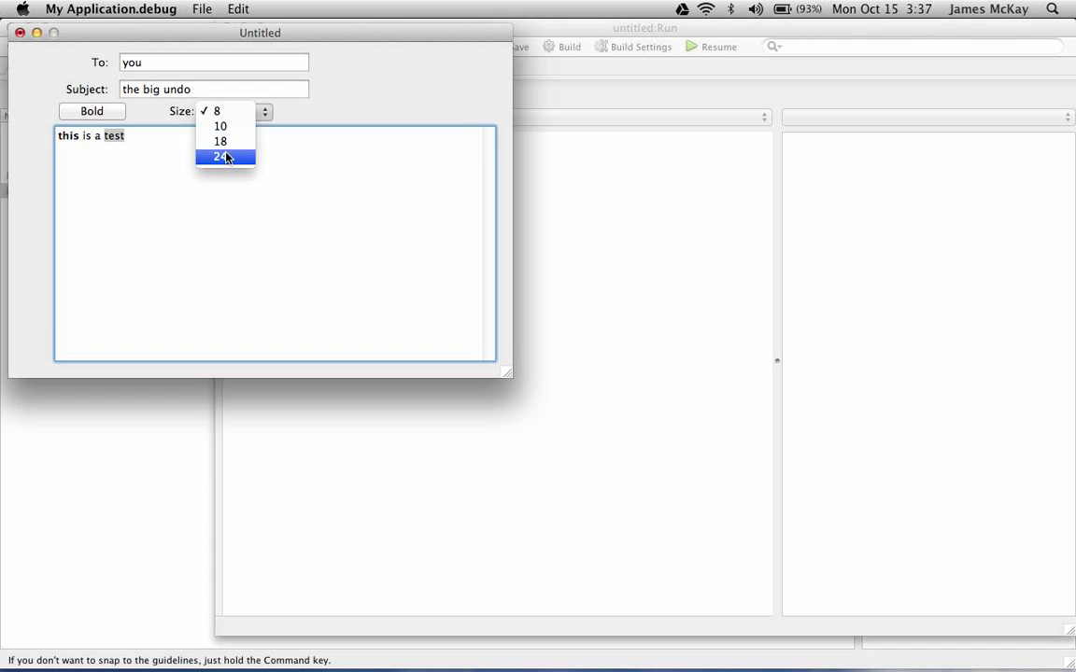
{"action": "left_click", "coordinate": [221, 157]}
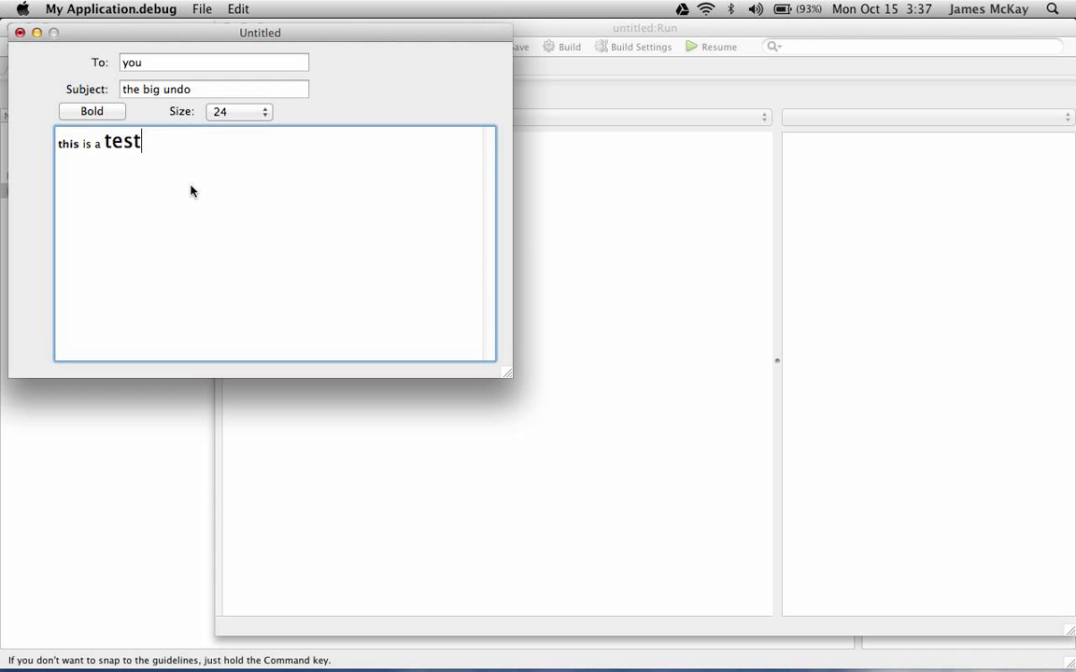
{"action": "key", "text": "cmd+z"}
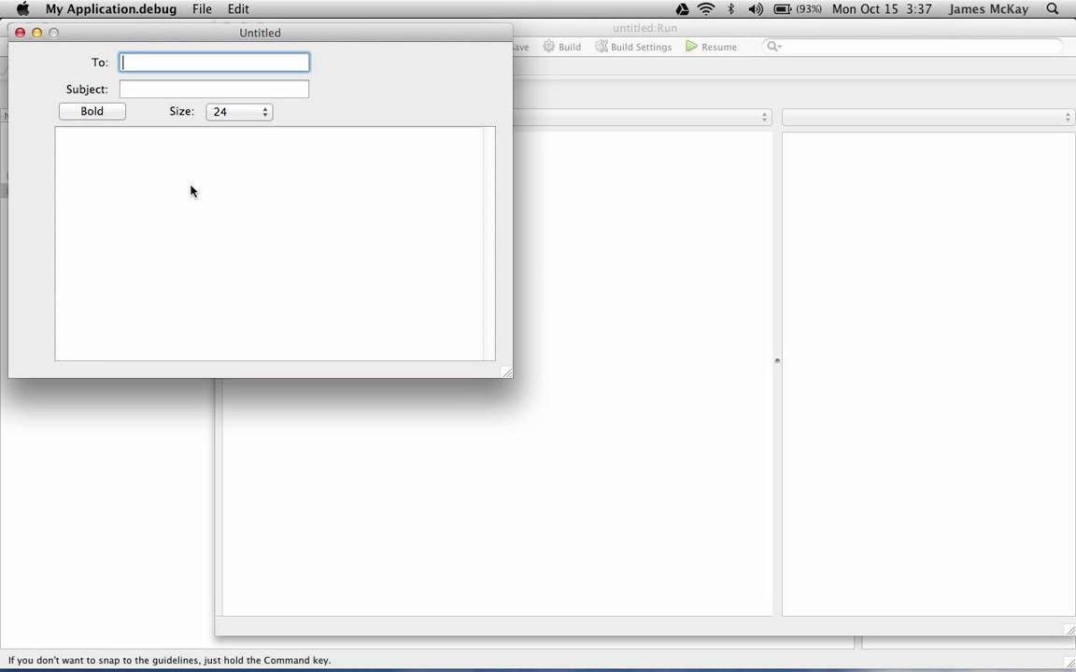
{"action": "mouse_move", "coordinate": [135, 124]}
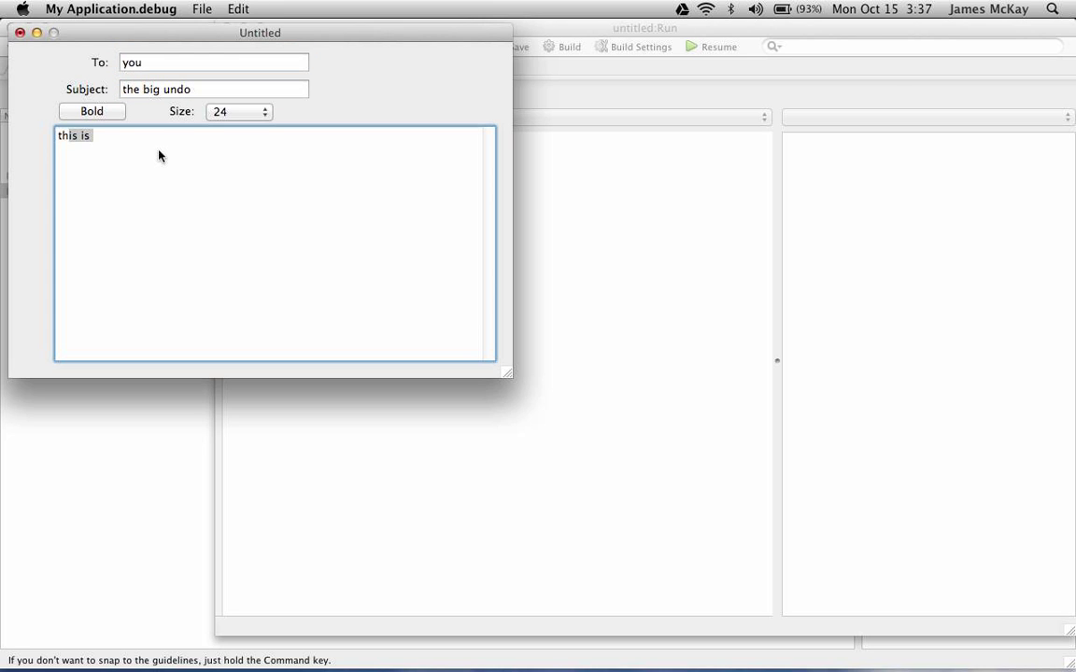
Redo the undone edits so 'a test' reappears with its formatting
{"action": "type", "text": "a test"}
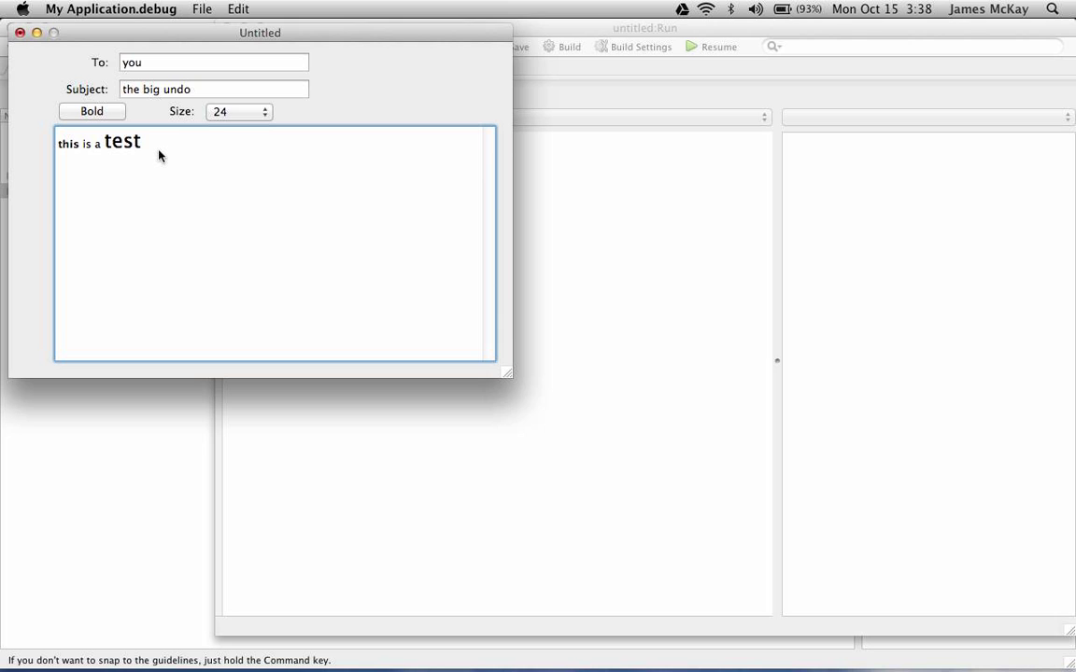
{"action": "mouse_move", "coordinate": [838, 449]}
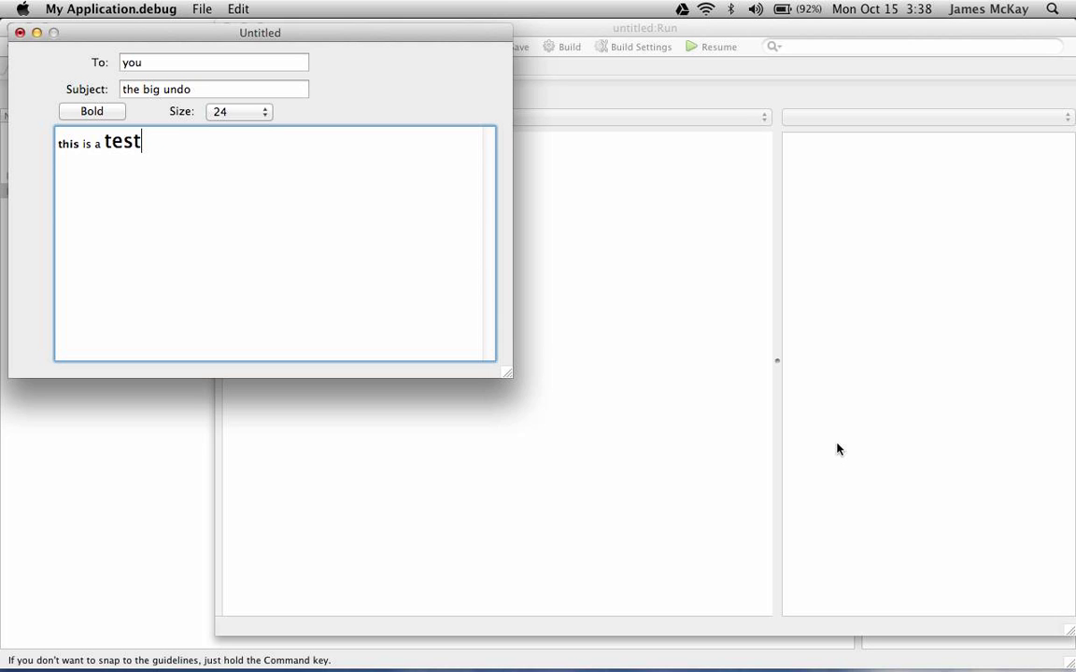